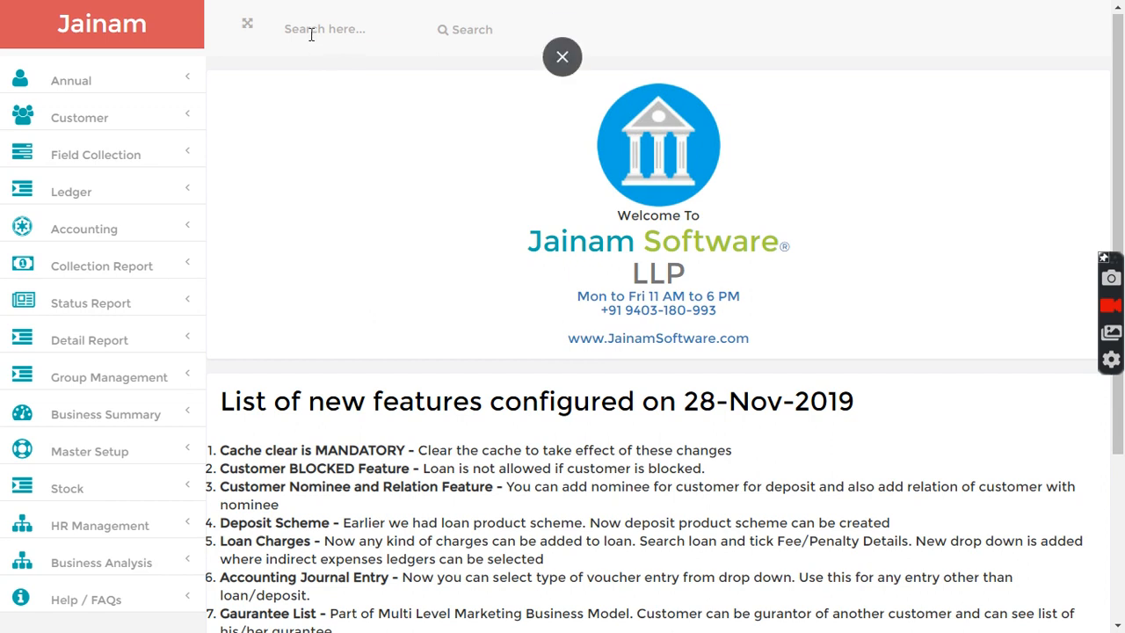
Step: Search 'am', select customer Amit and start a new loan entry for him
{"action": "type", "text": "am"}
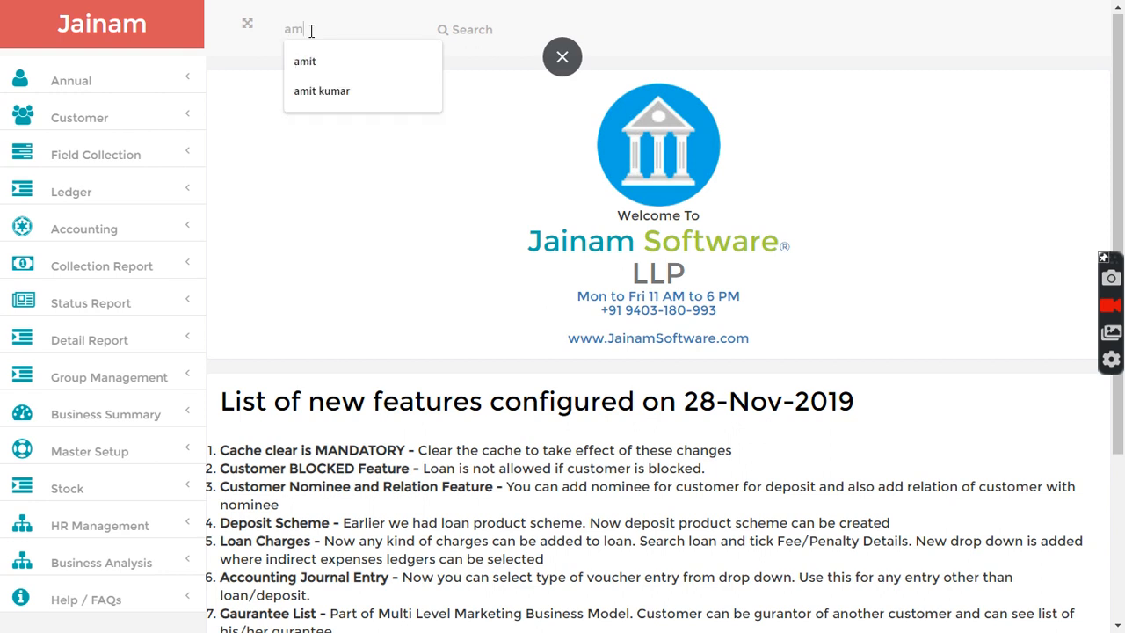
{"action": "left_click", "coordinate": [306, 60]}
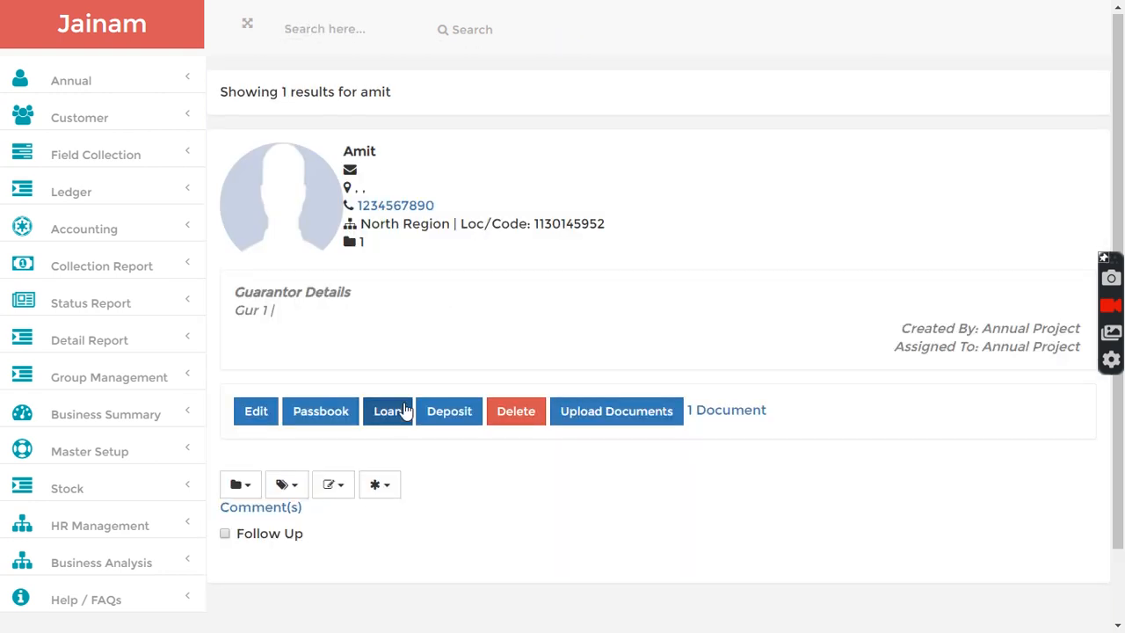
{"action": "left_click", "coordinate": [386, 412]}
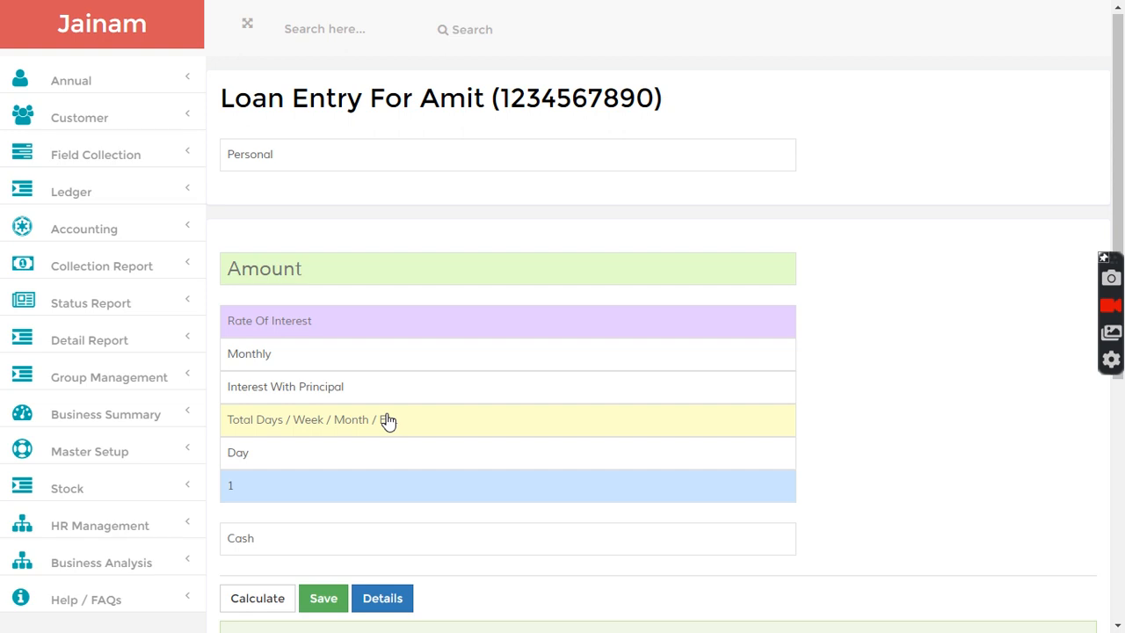
{"action": "mouse_move", "coordinate": [306, 187]}
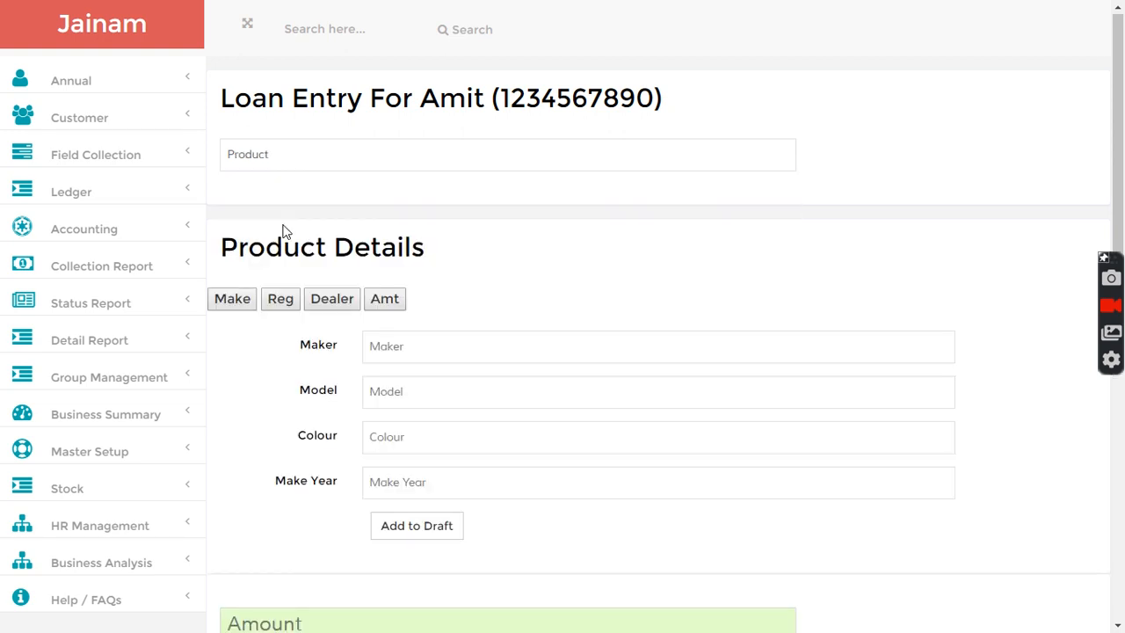
Step: Enter maker Samsung, product price 10000, discount 0, down payment 1000 and finance amount 9000
{"action": "type", "text": "Sam"}
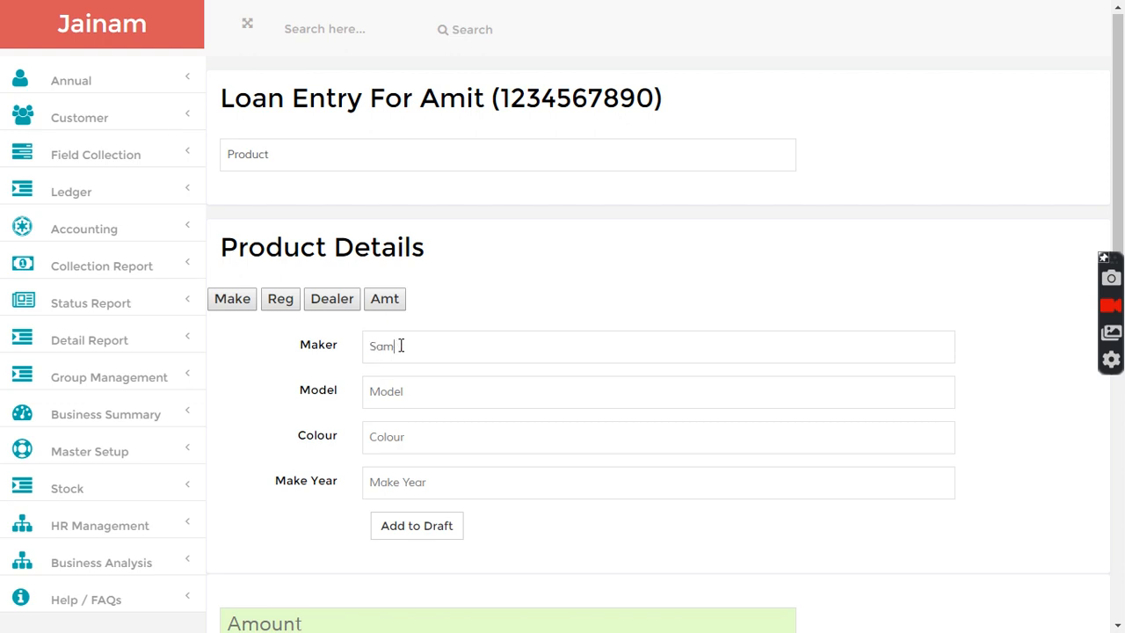
{"action": "type", "text": "sung"}
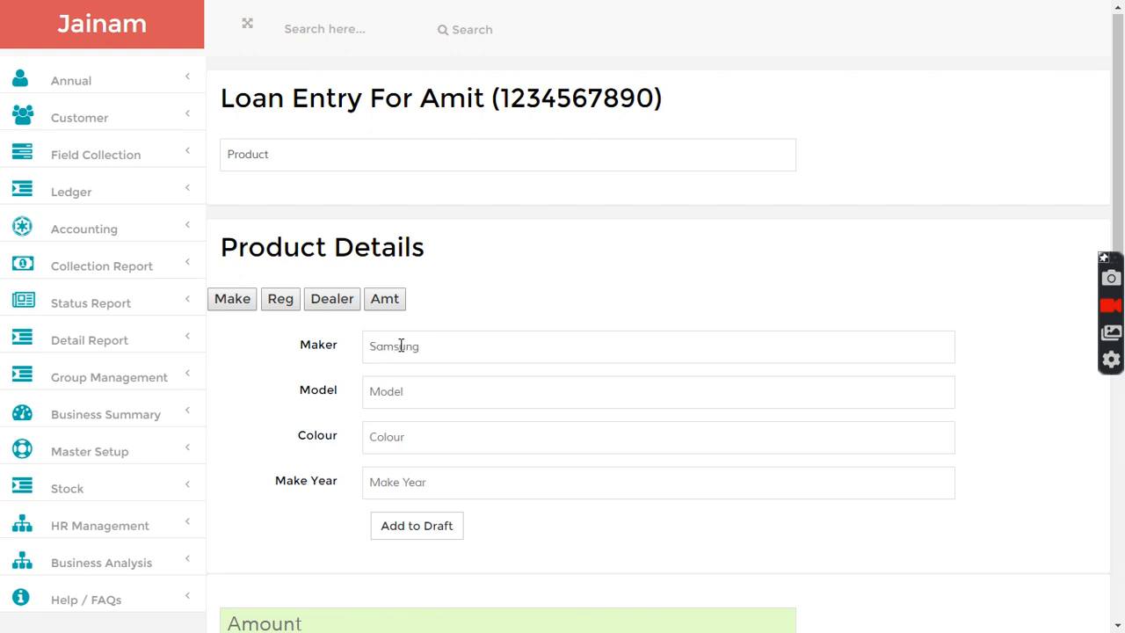
{"action": "left_click", "coordinate": [383, 299]}
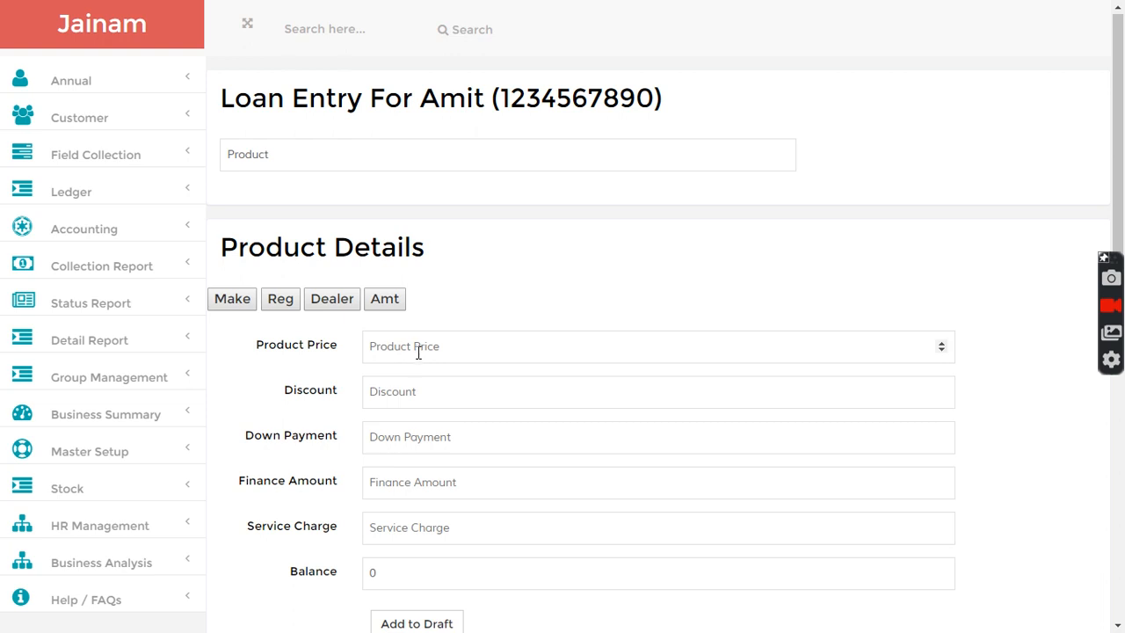
{"action": "type", "text": "10000"}
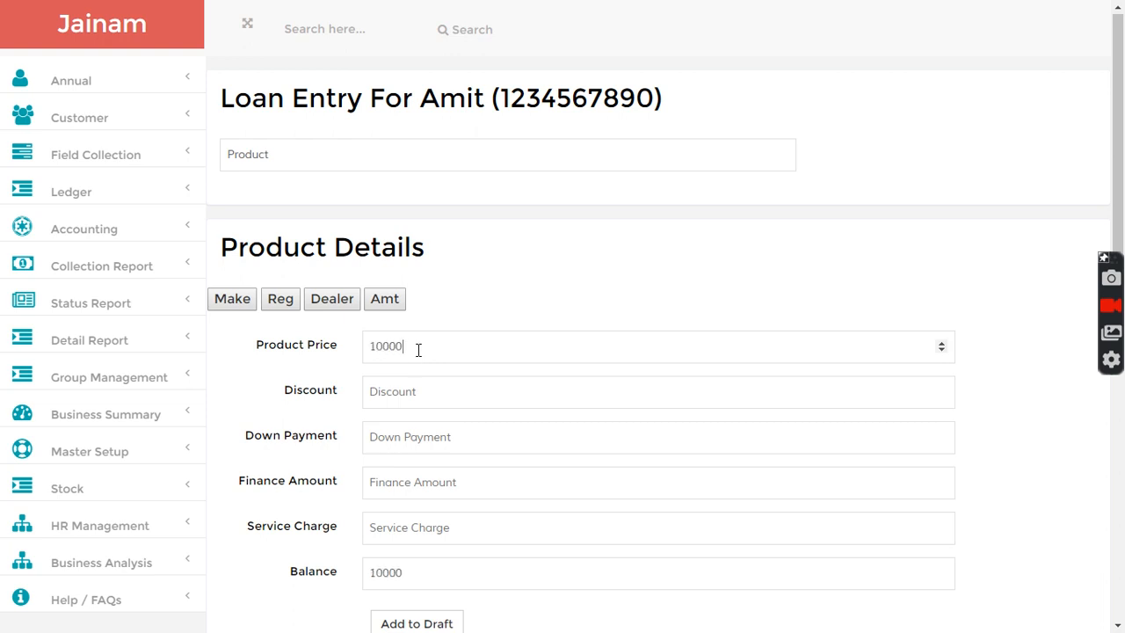
{"action": "type", "text": "0"}
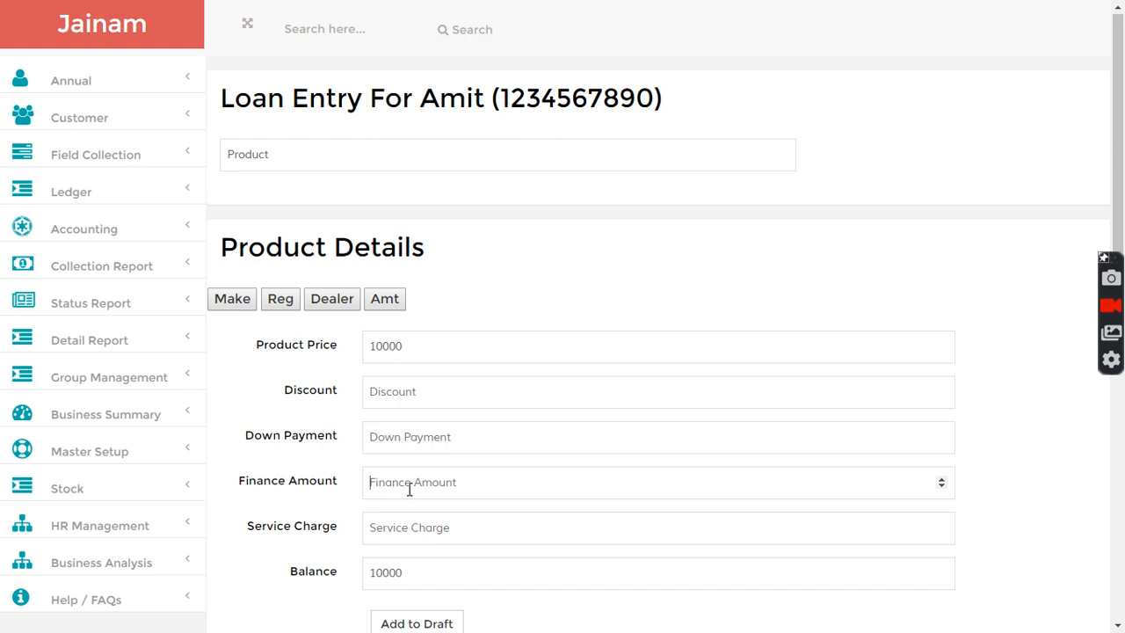
{"action": "type", "text": "10000"}
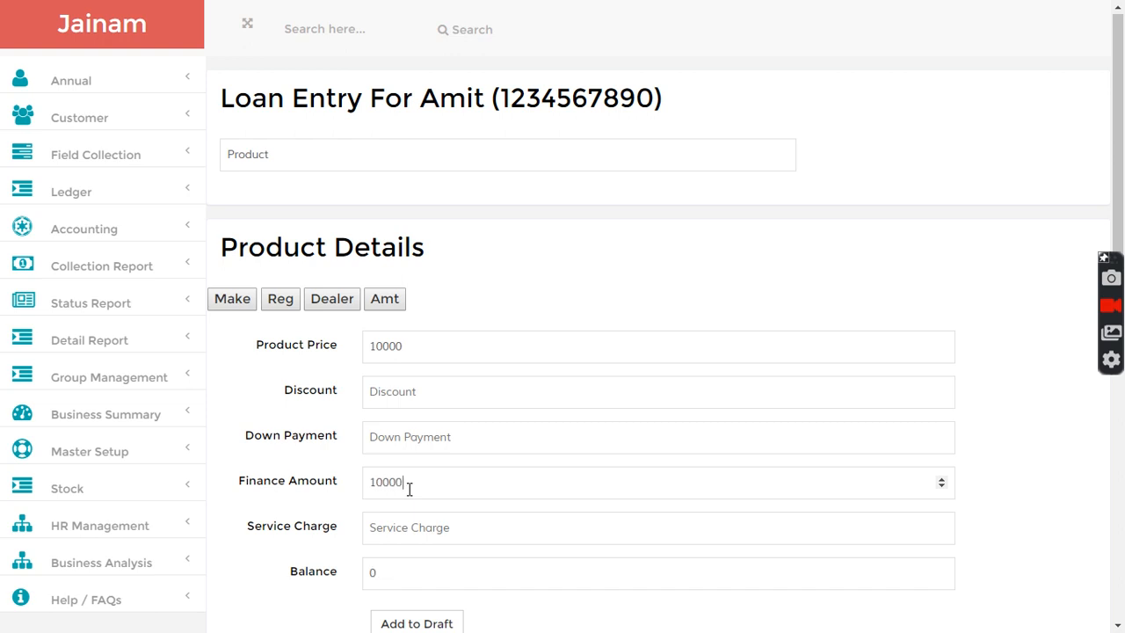
{"action": "type", "text": "90000"}
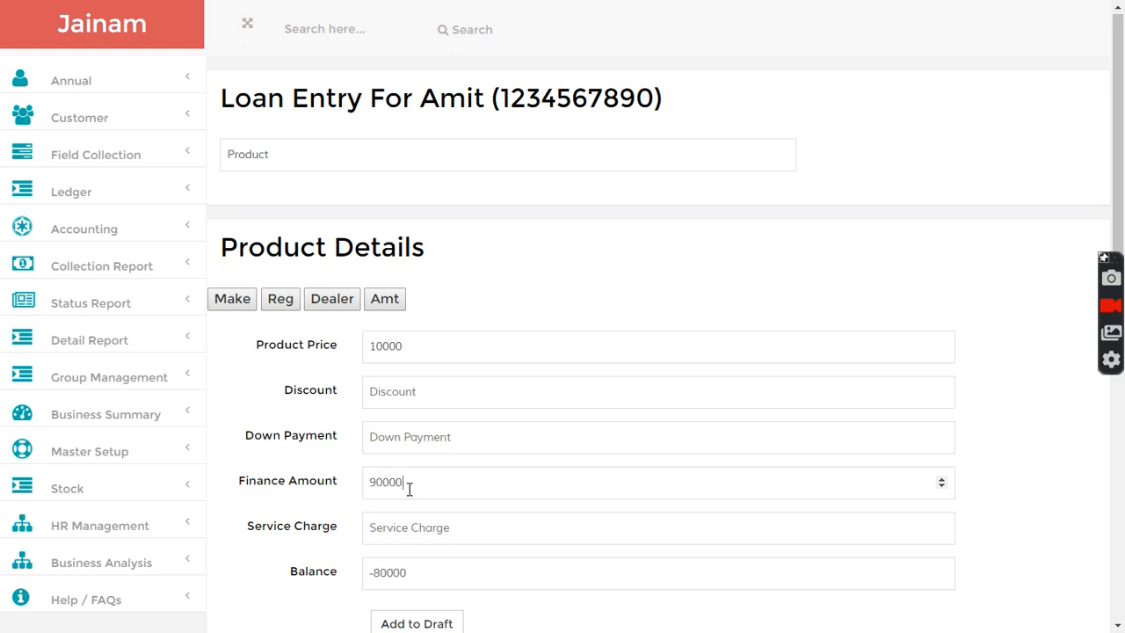
{"action": "key", "text": "Backspace"}
{"action": "type", "text": "1000"}
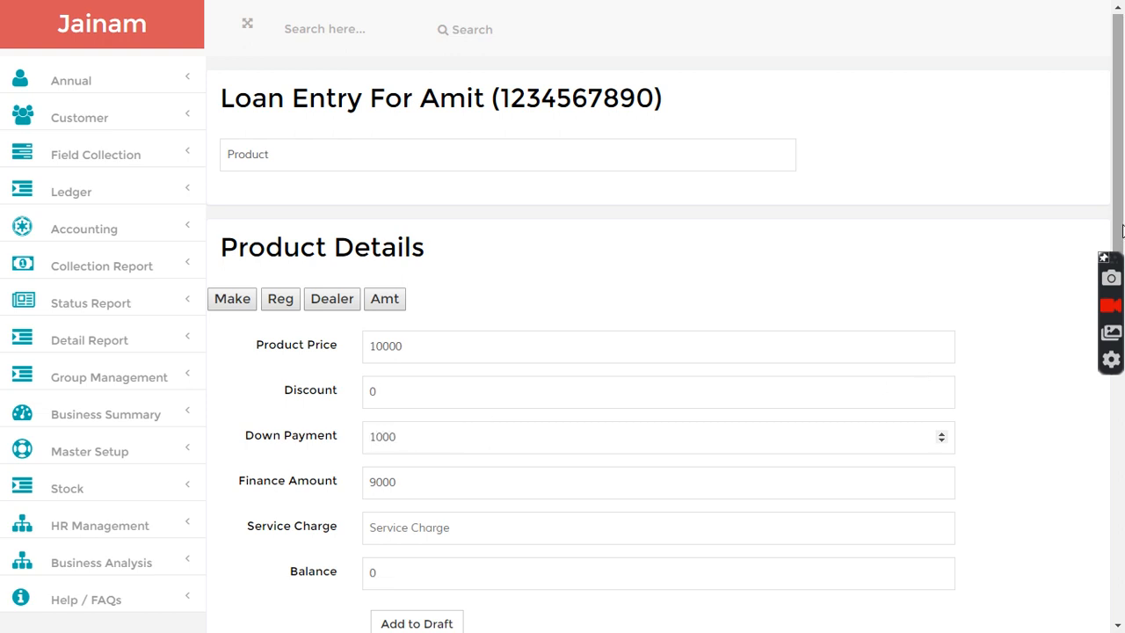
Step: Add the Samsung product to the loan draft twice, as entries 1 and 2 financing 9000 each
{"action": "scroll", "scroll_direction": "down", "scroll_amount": 3}
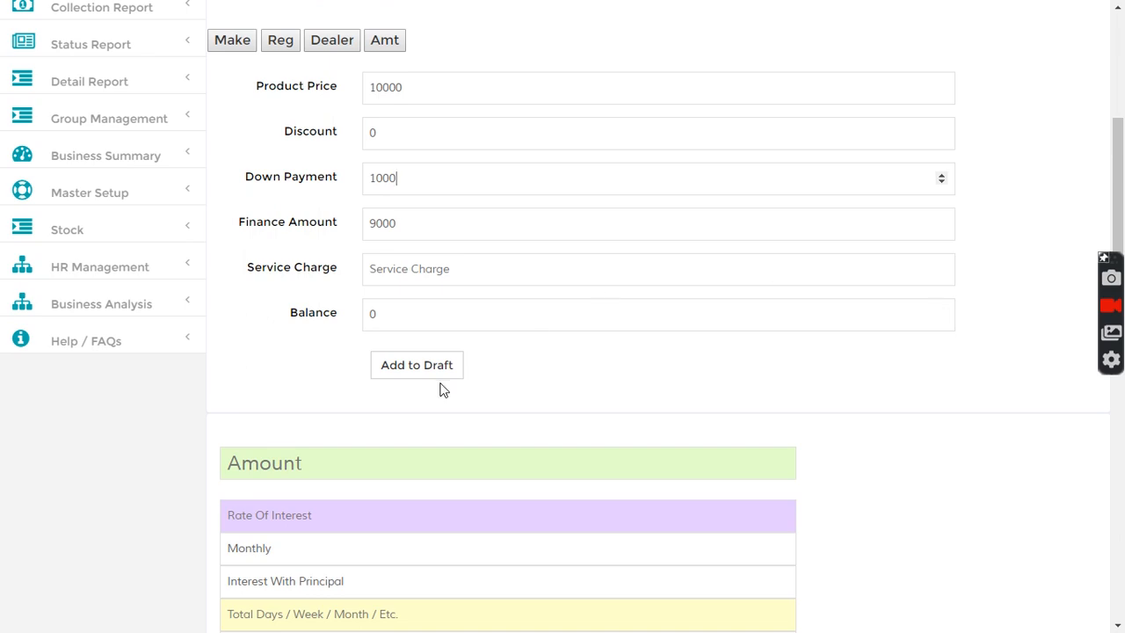
{"action": "left_click", "coordinate": [417, 364]}
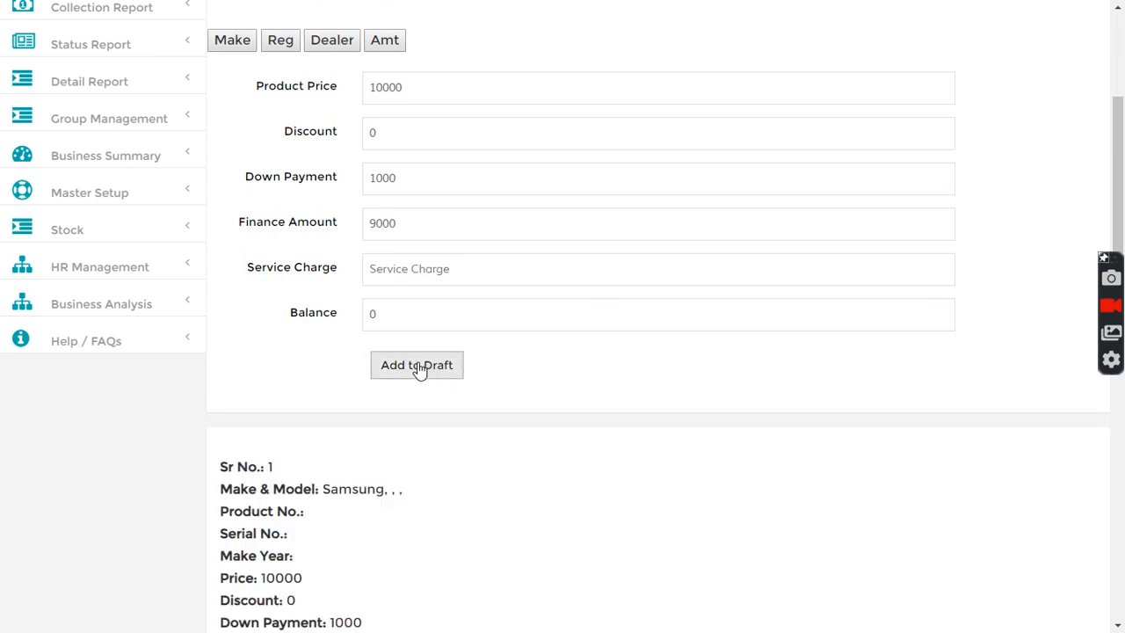
{"action": "left_click", "coordinate": [416, 363]}
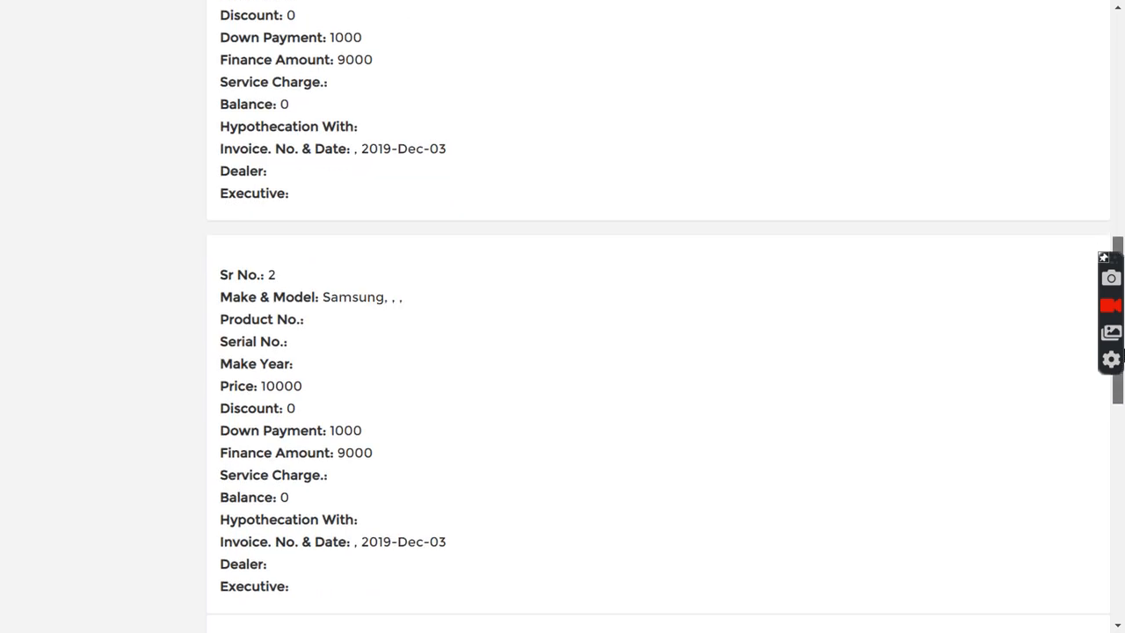
{"action": "scroll", "scroll_direction": "down", "scroll_amount": 3}
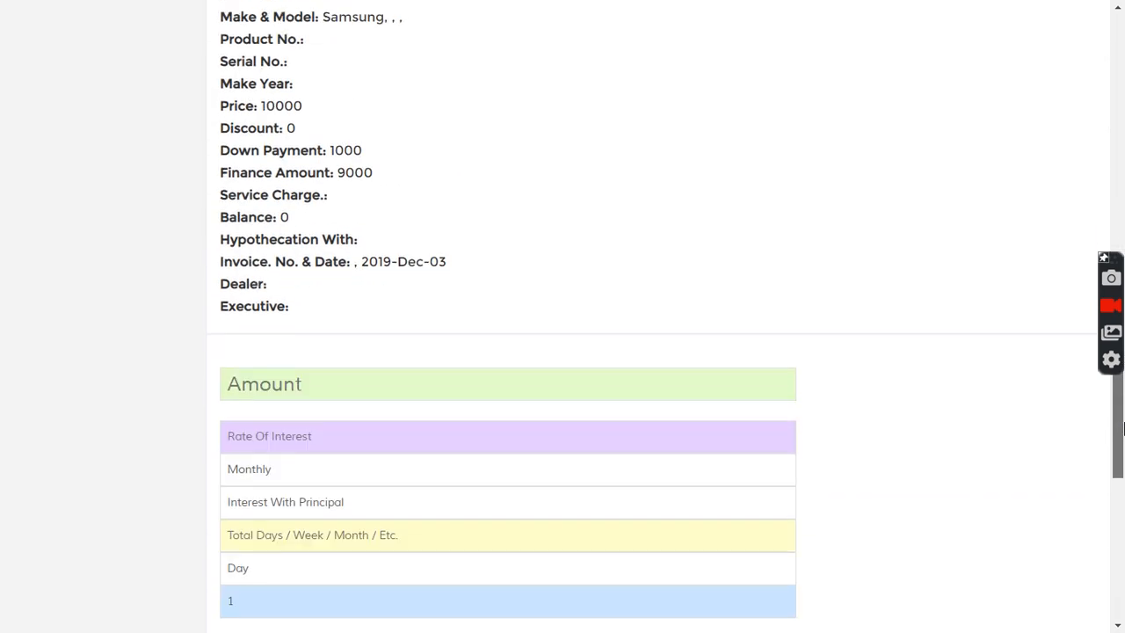
Step: Set loan amount 9000 at rate 3 for 12 months and save the loan entry
{"action": "scroll", "scroll_direction": "down", "scroll_amount": 3}
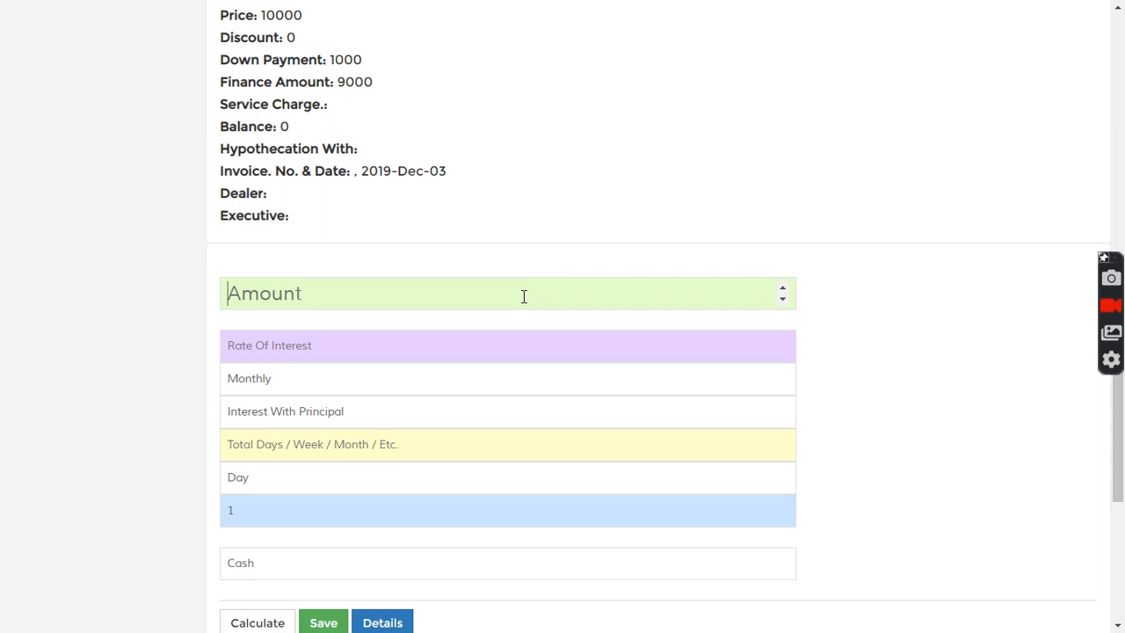
{"action": "type", "text": "90000"}
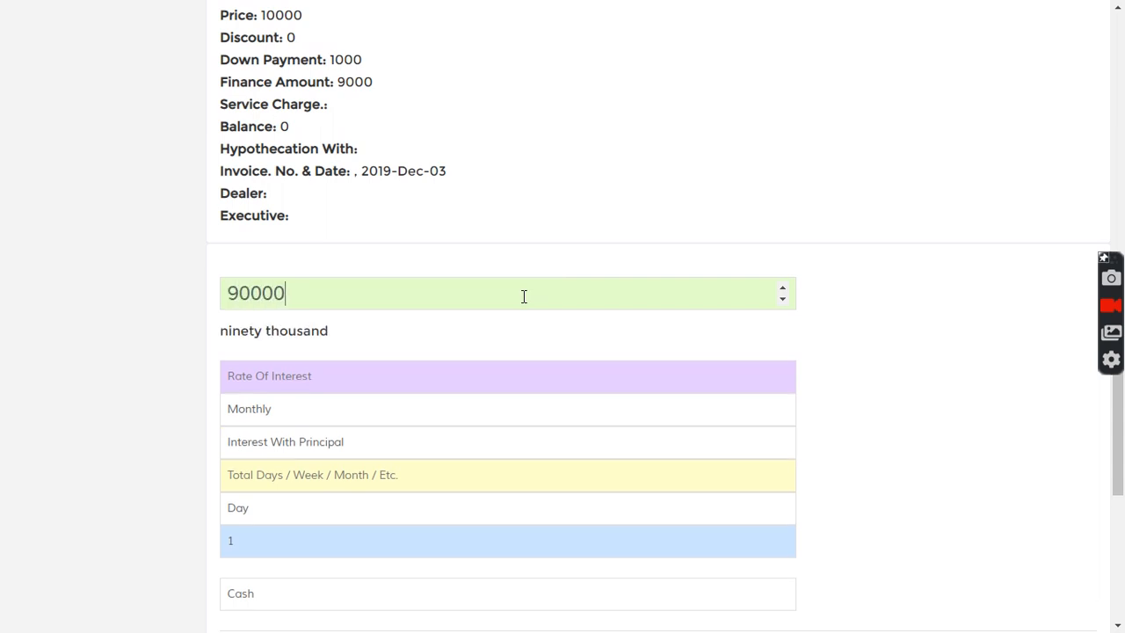
{"action": "key", "text": "Backspace"}
{"action": "type", "text": "12"}
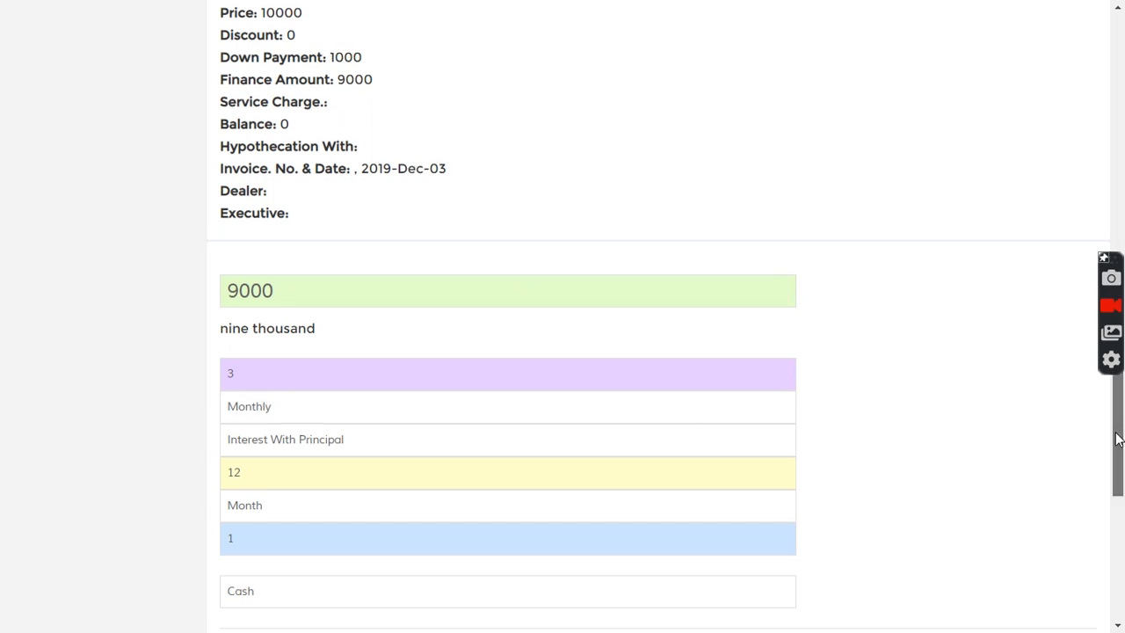
{"action": "scroll", "scroll_direction": "down", "scroll_amount": 3}
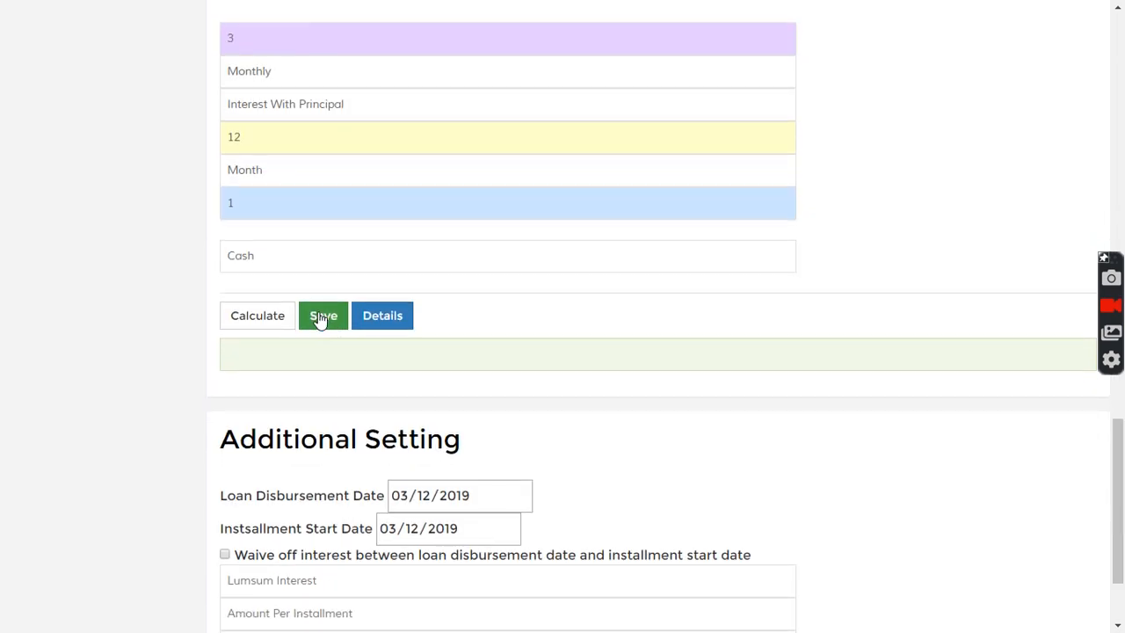
{"action": "left_click", "coordinate": [323, 317]}
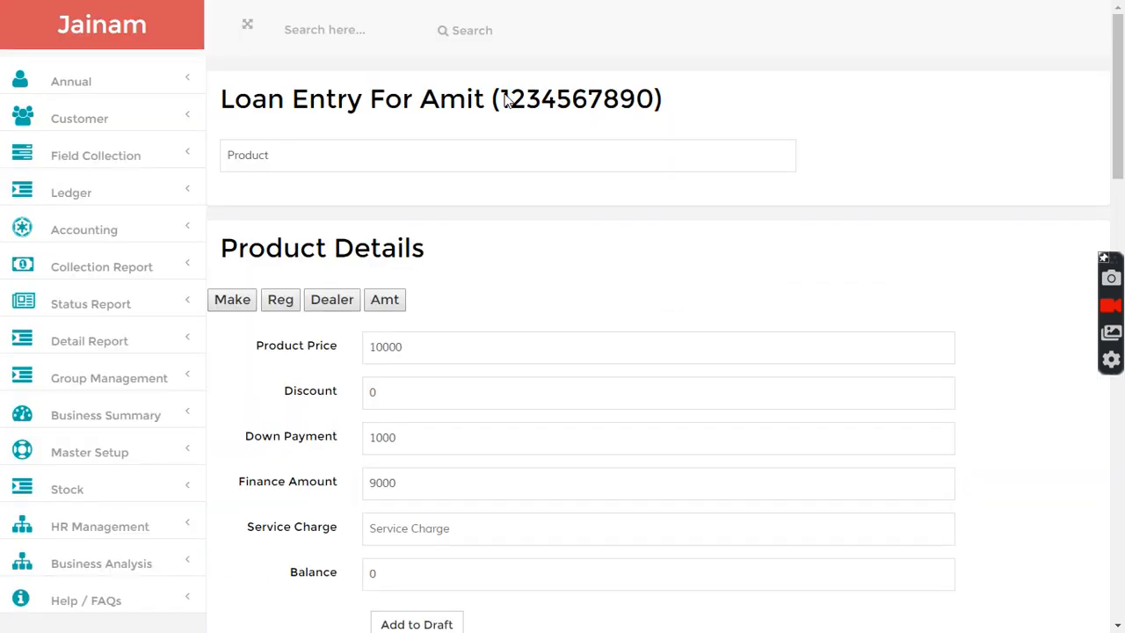
Step: Expand the Detail Report options in the left sidebar
{"action": "left_click", "coordinate": [343, 30]}
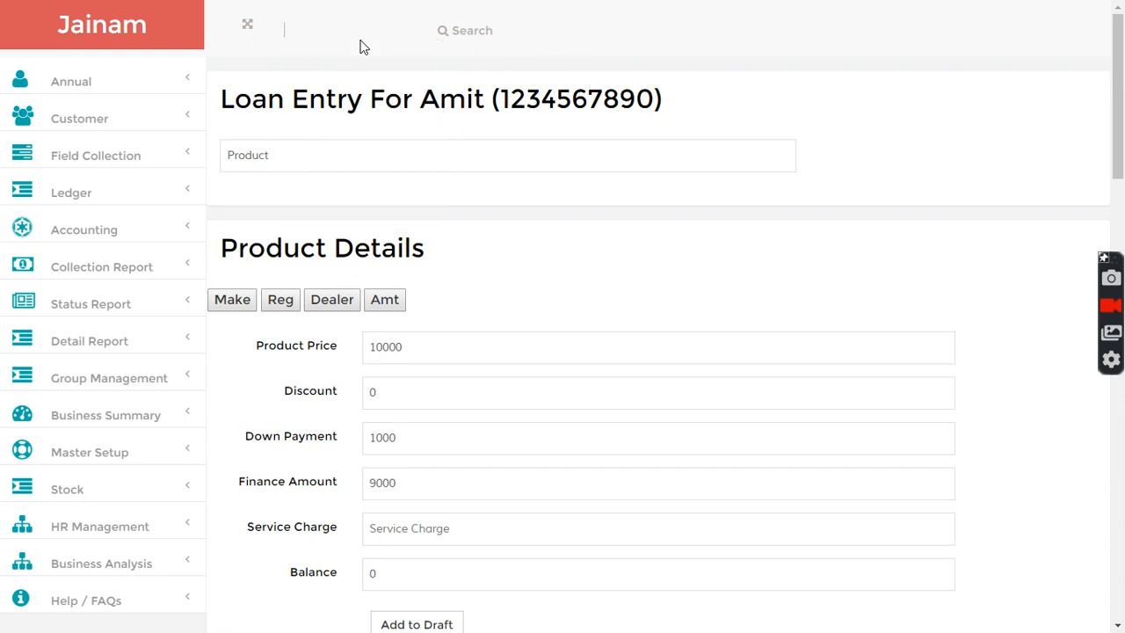
{"action": "mouse_move", "coordinate": [105, 414]}
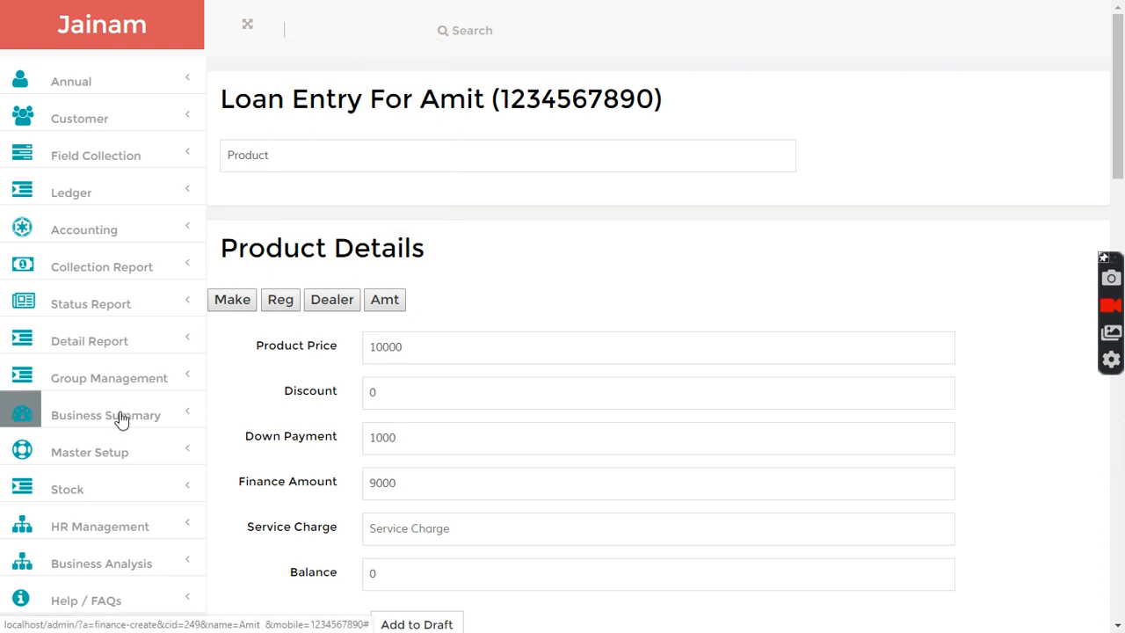
{"action": "mouse_move", "coordinate": [92, 457]}
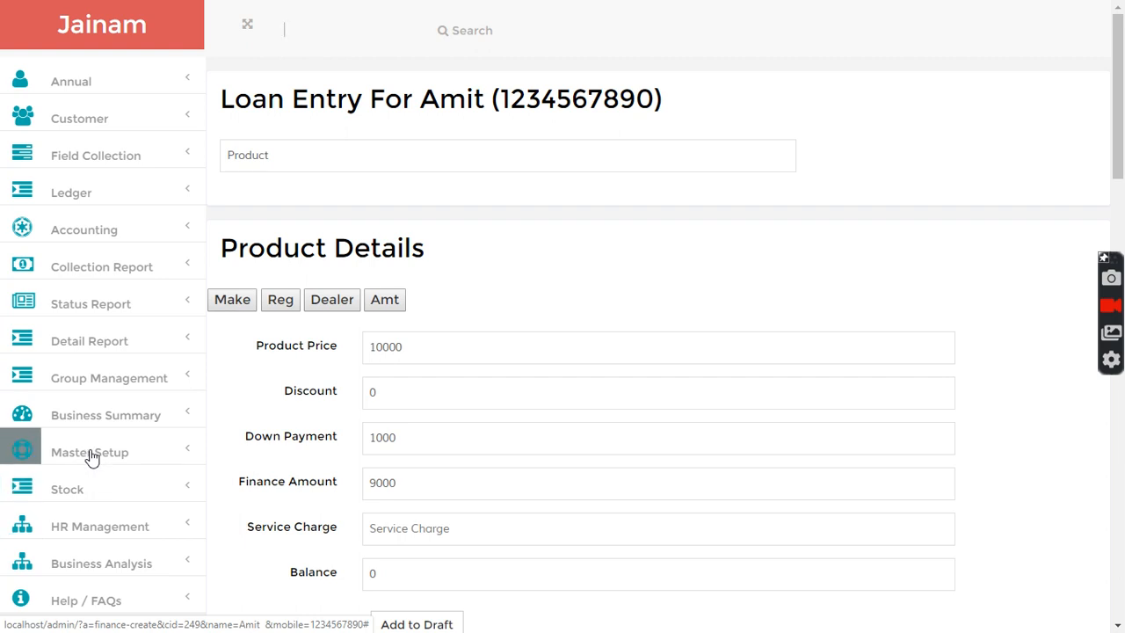
{"action": "left_click", "coordinate": [87, 341]}
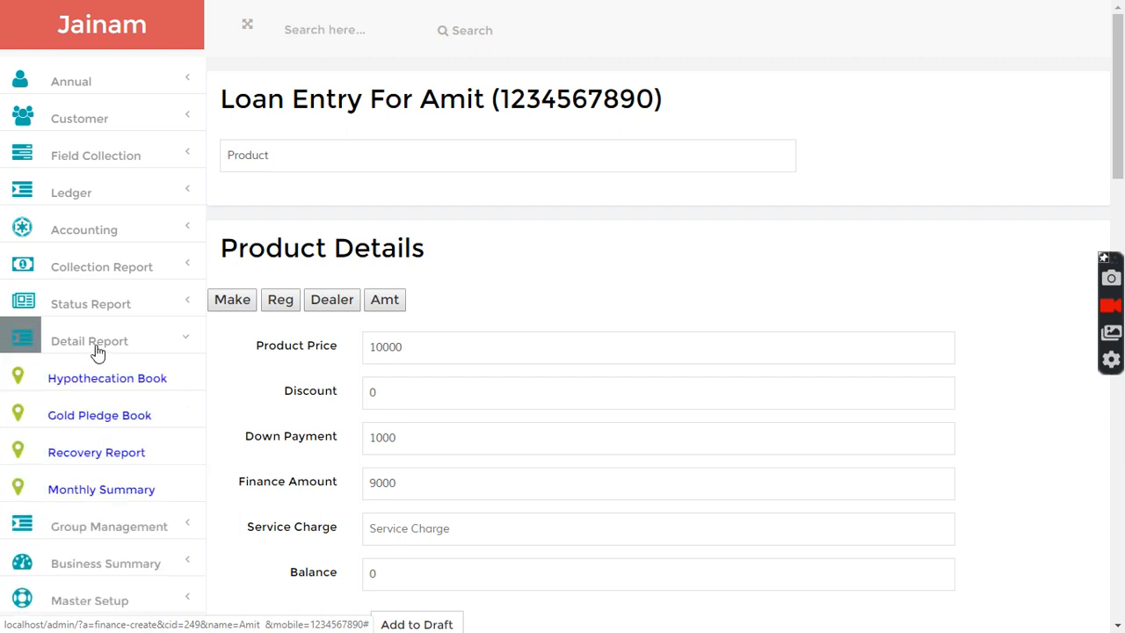
Step: Load the Hypothecation Book for 03-Dec-2019 and scan the row for Amit's 9,000 loan
{"action": "left_click", "coordinate": [105, 377]}
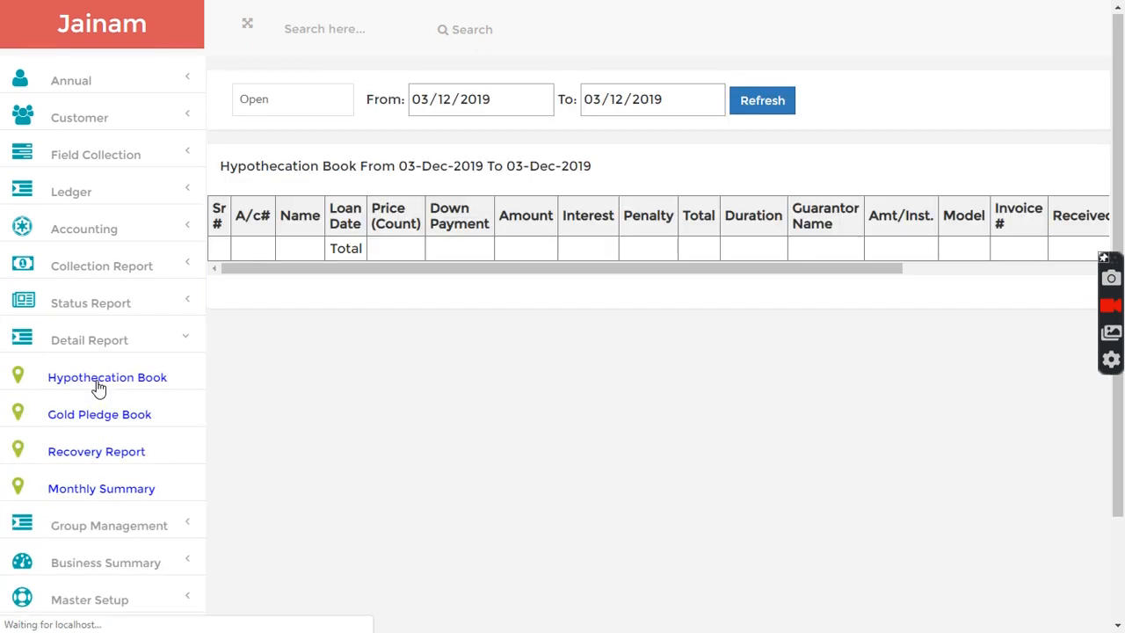
{"action": "left_click", "coordinate": [763, 100]}
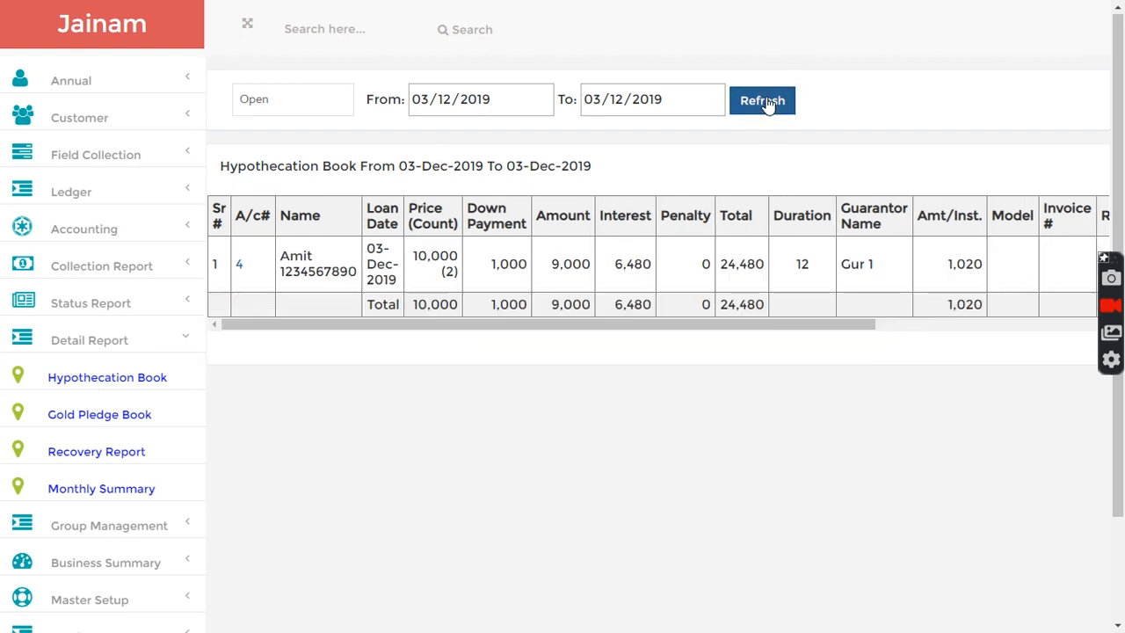
{"action": "mouse_move", "coordinate": [387, 329]}
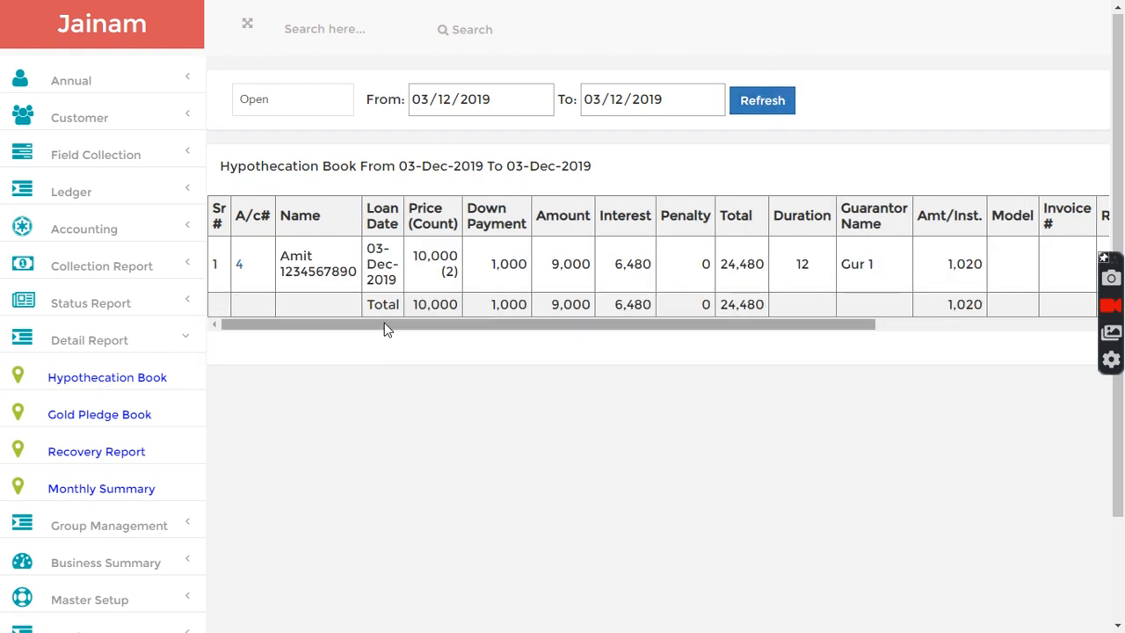
{"action": "scroll", "scroll_direction": "right", "scroll_amount": 3}
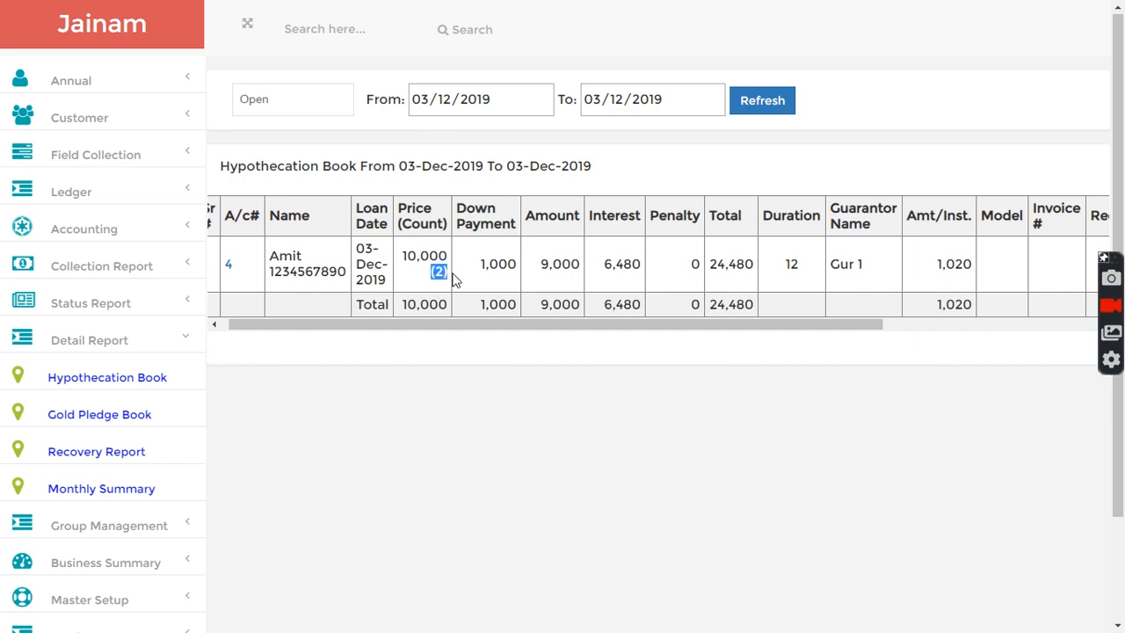
{"action": "scroll", "scroll_direction": "left", "scroll_amount": 3}
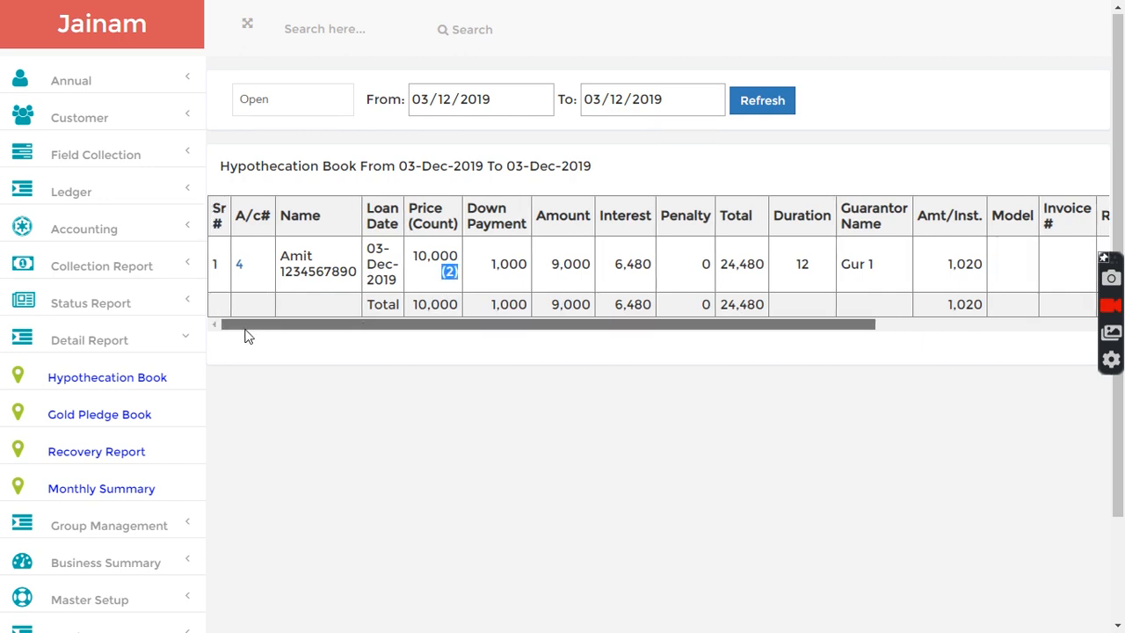
{"action": "left_click", "coordinate": [239, 264]}
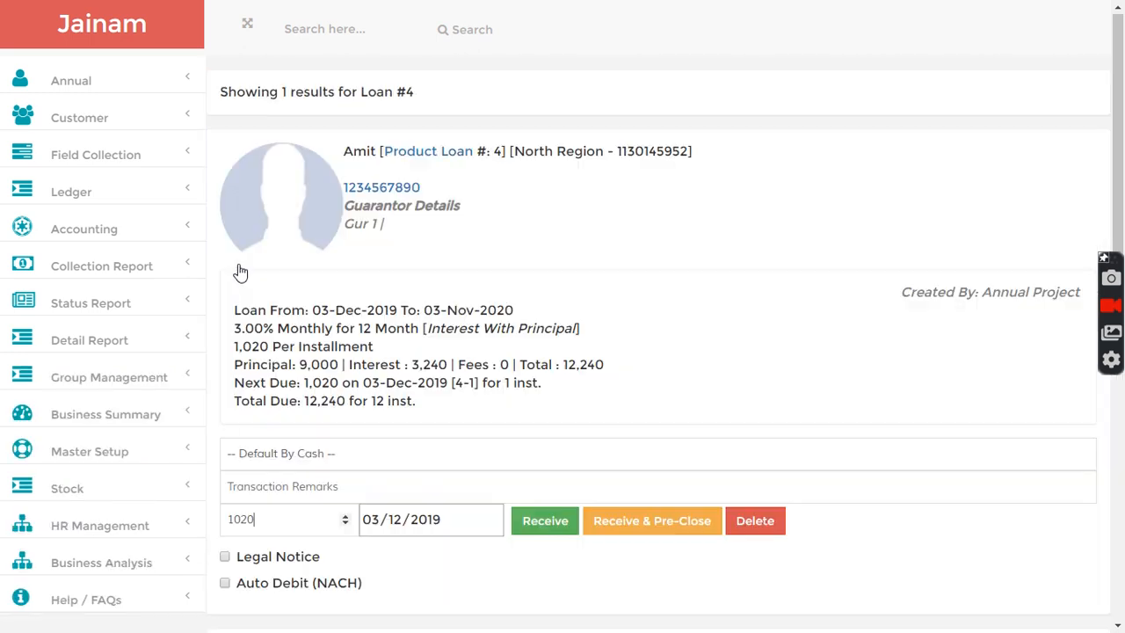
{"action": "mouse_move", "coordinate": [429, 151]}
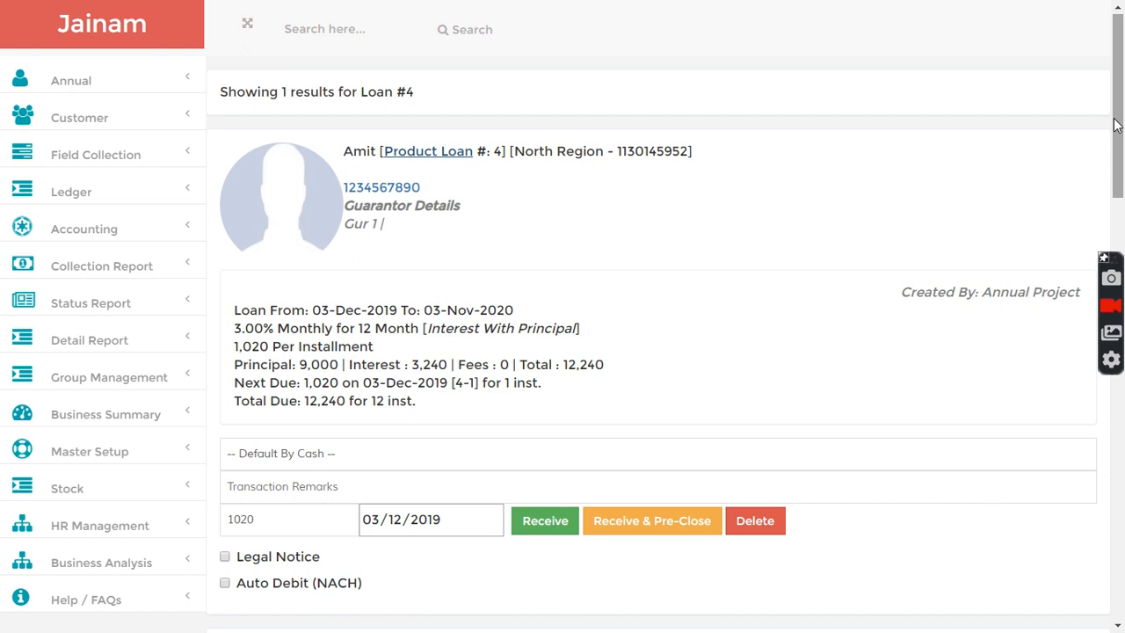
{"action": "scroll", "scroll_direction": "down", "scroll_amount": 3}
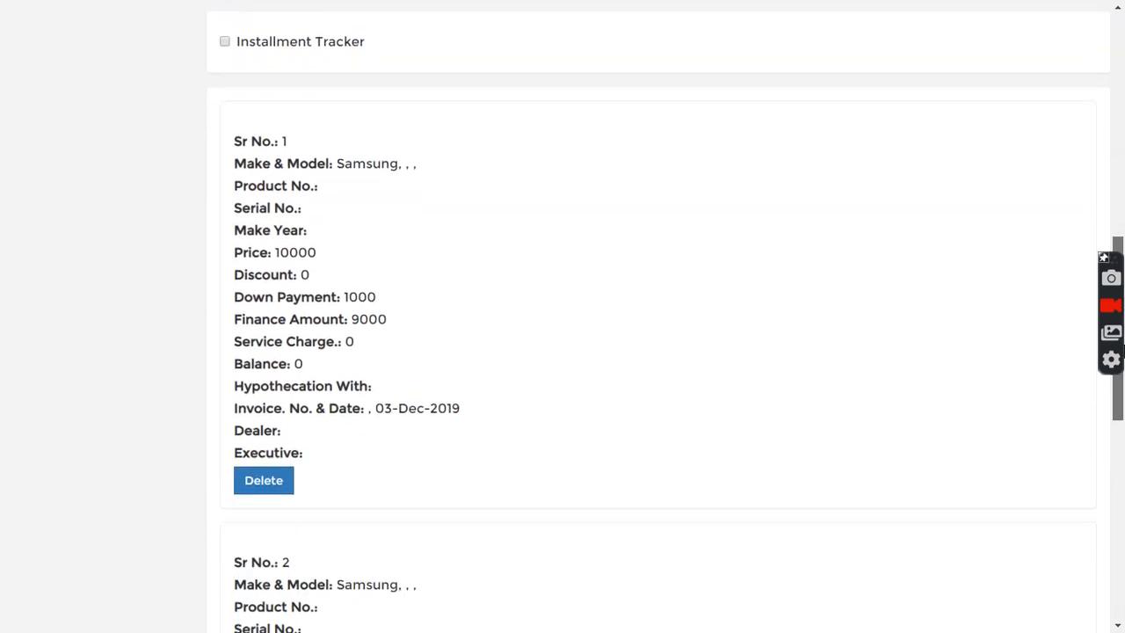
{"action": "scroll", "scroll_direction": "down", "scroll_amount": 3}
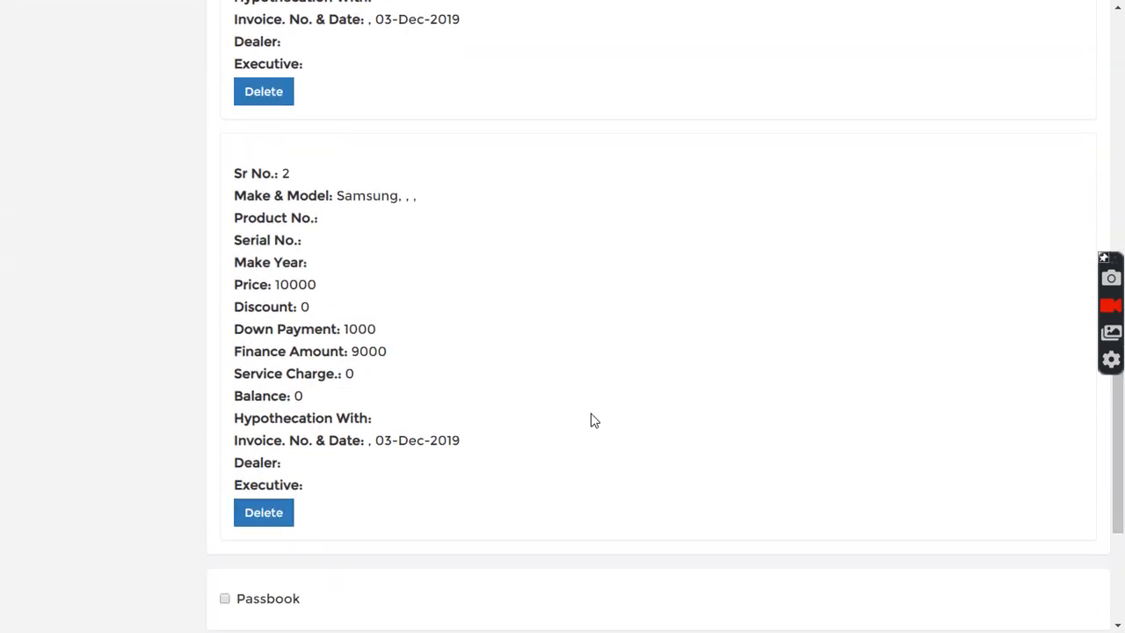
{"action": "left_click", "coordinate": [263, 511]}
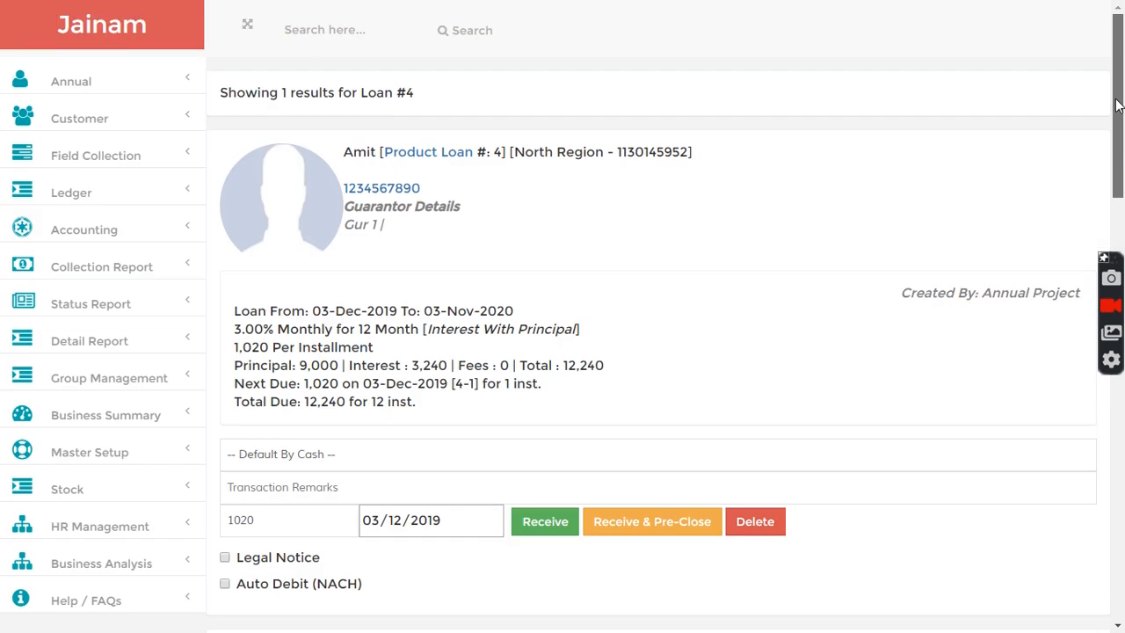
{"action": "mouse_move", "coordinate": [577, 162]}
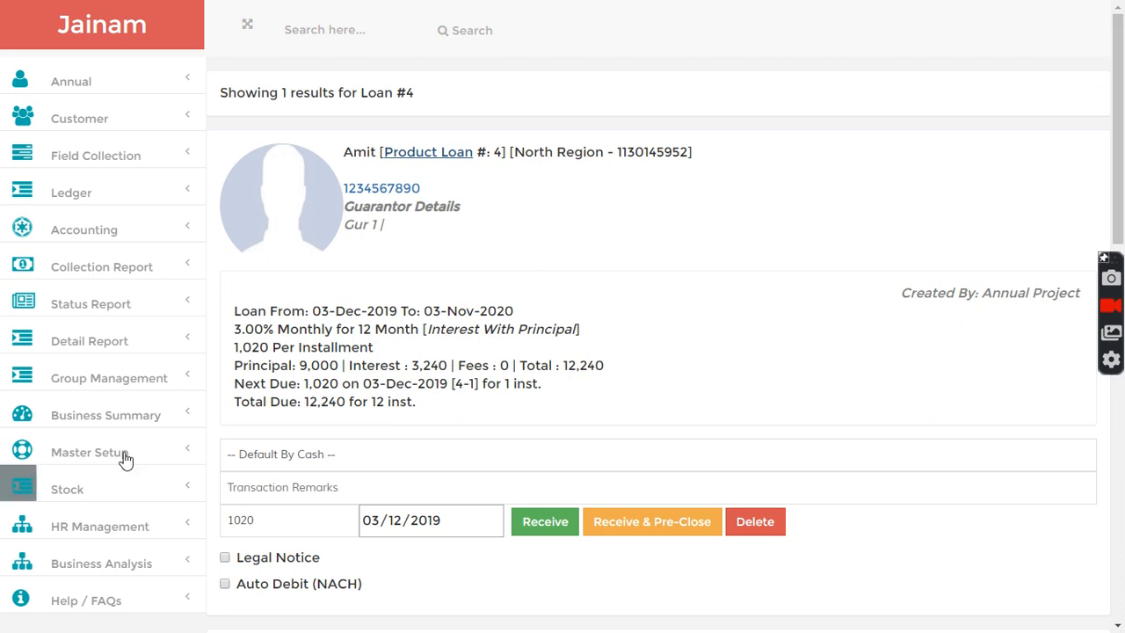
Step: Refresh the Hypothecation Book for 03-Dec-2019 showing loan 4 with total 12,240
{"action": "left_click", "coordinate": [88, 341]}
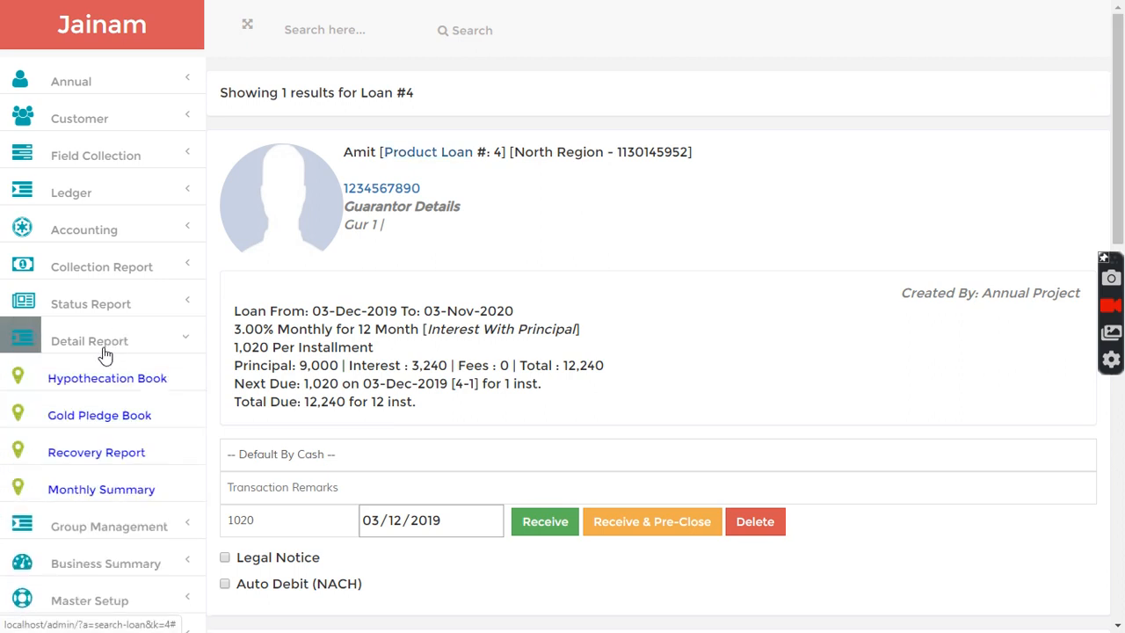
{"action": "left_click", "coordinate": [108, 378]}
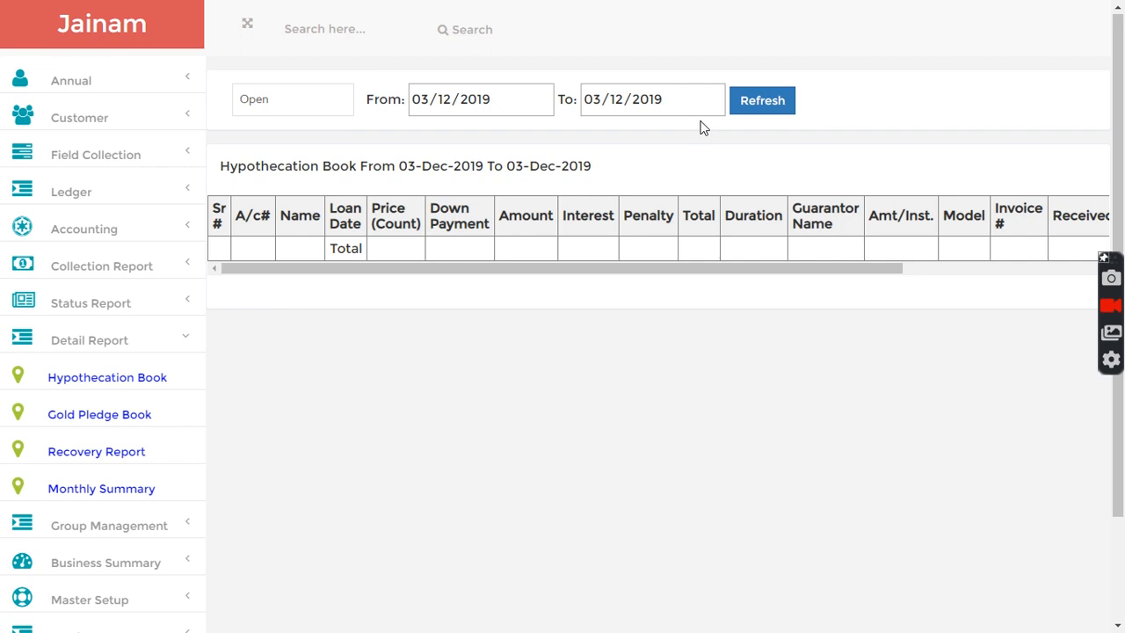
{"action": "left_click", "coordinate": [761, 101]}
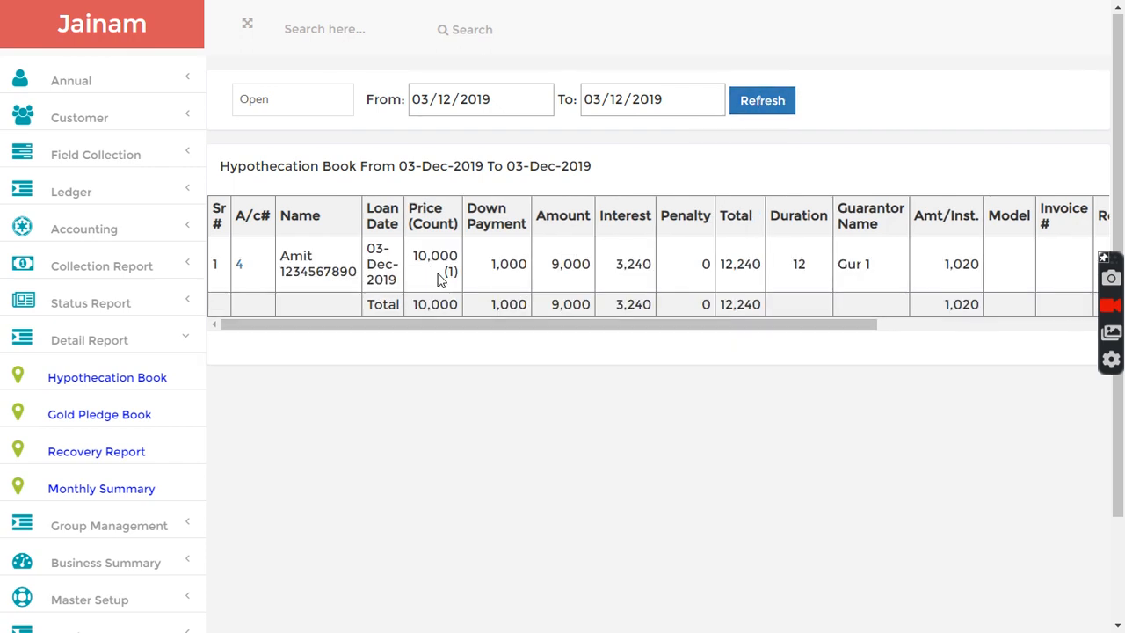
{"action": "mouse_move", "coordinate": [499, 269]}
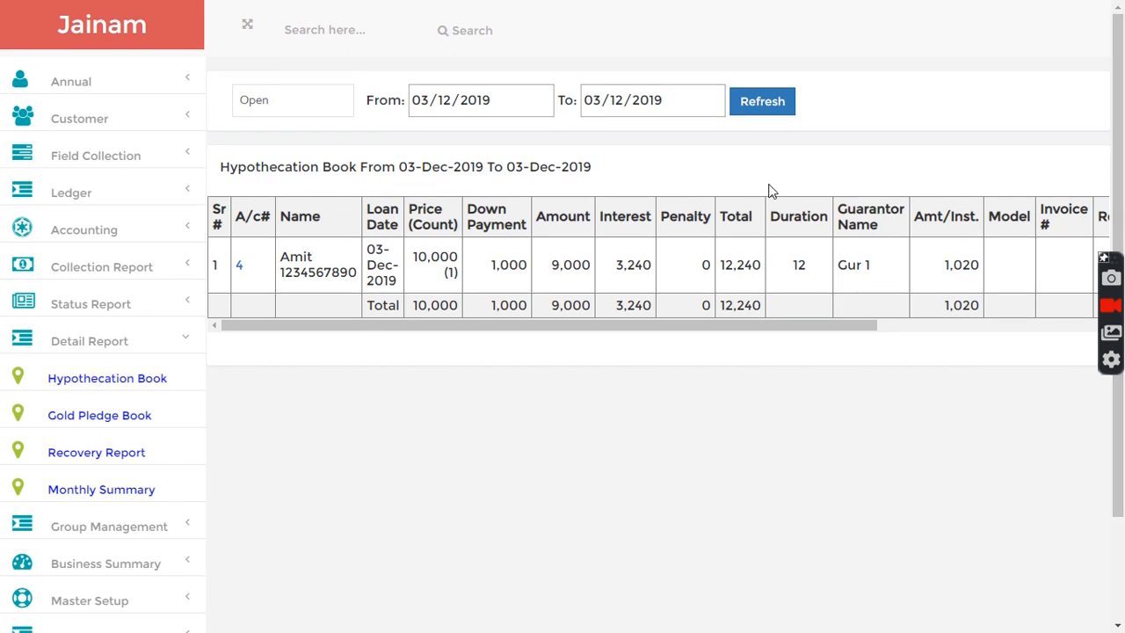
{"action": "mouse_move", "coordinate": [390, 73]}
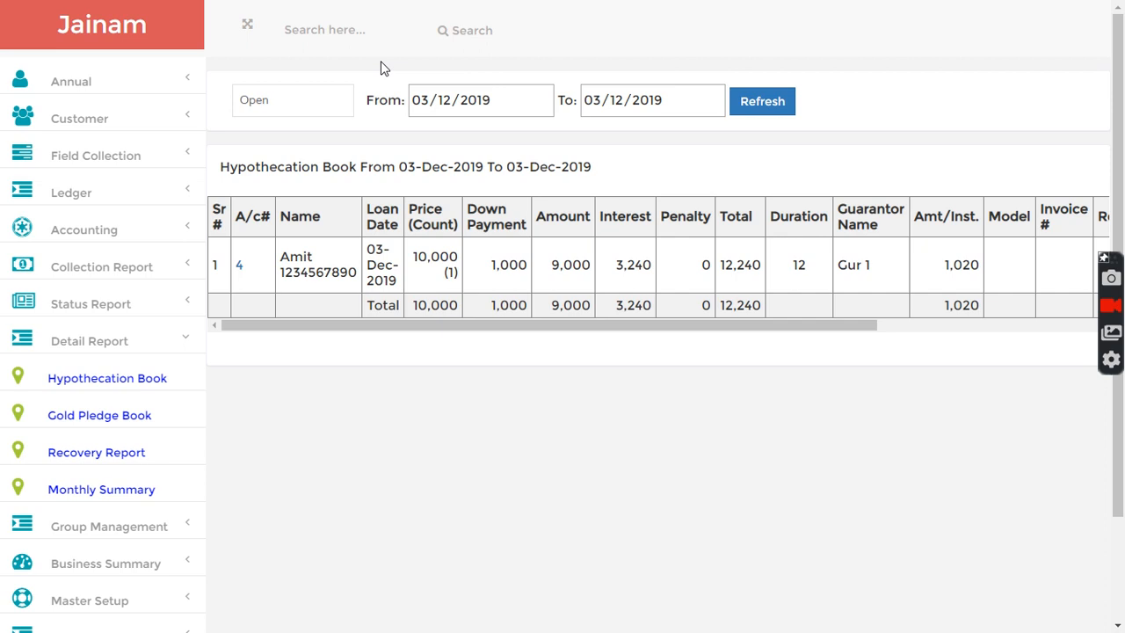
{"action": "mouse_move", "coordinate": [94, 155]}
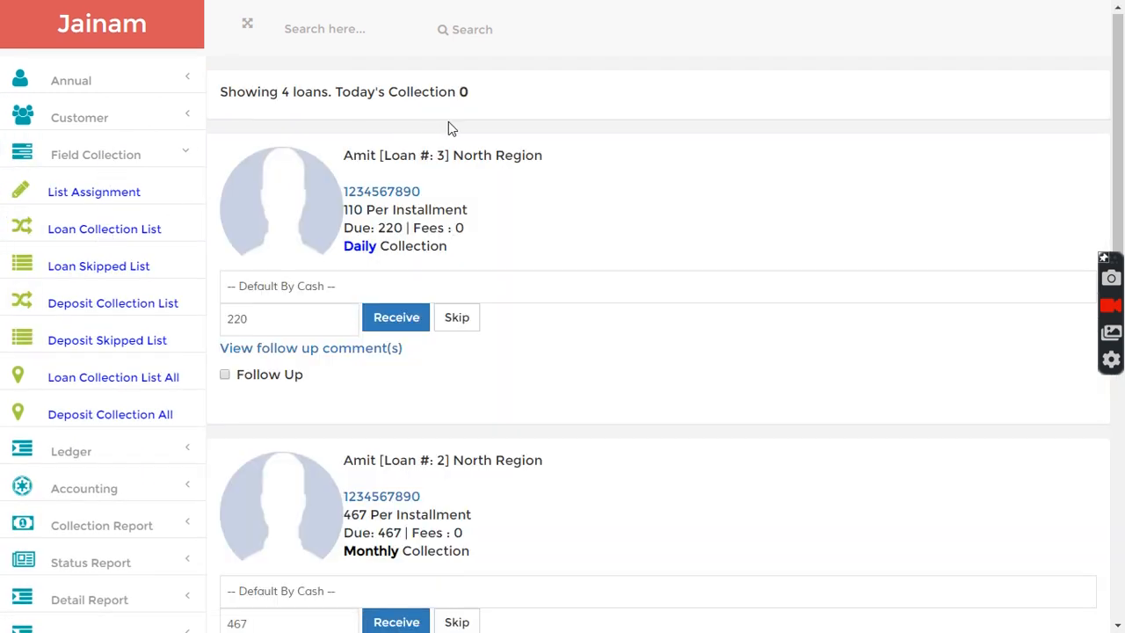
{"action": "mouse_move", "coordinate": [594, 191]}
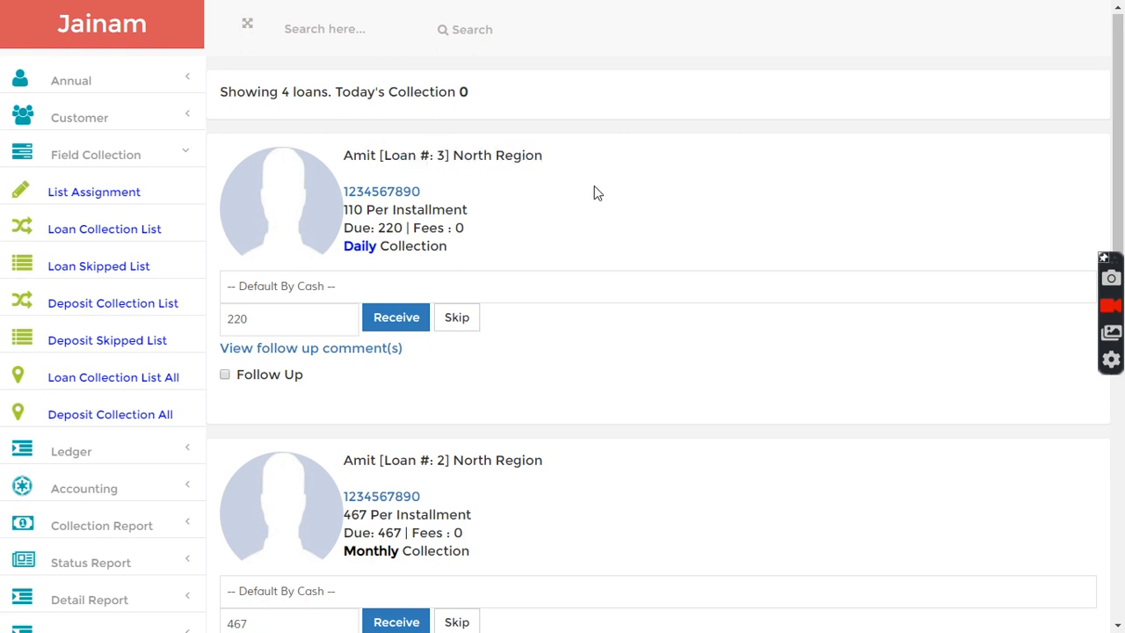
Step: Scroll through the loan collection list of four loans, including loan 4 due 1,020
{"action": "scroll", "scroll_direction": "down", "scroll_amount": 3}
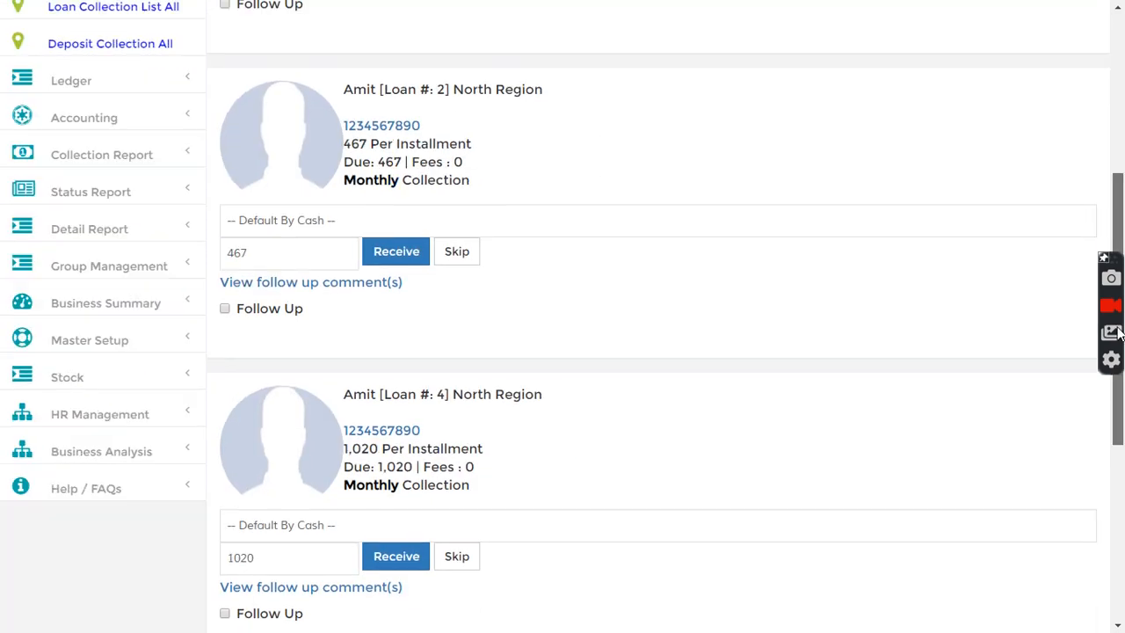
{"action": "scroll", "scroll_direction": "down", "scroll_amount": 3}
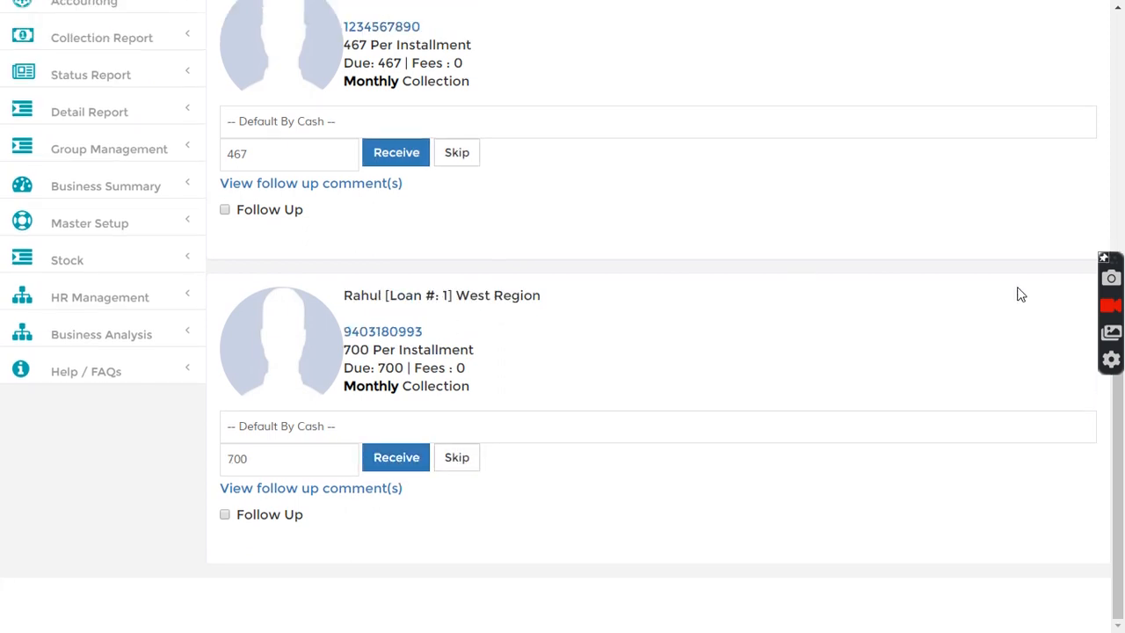
{"action": "scroll", "scroll_direction": "up", "scroll_amount": 3}
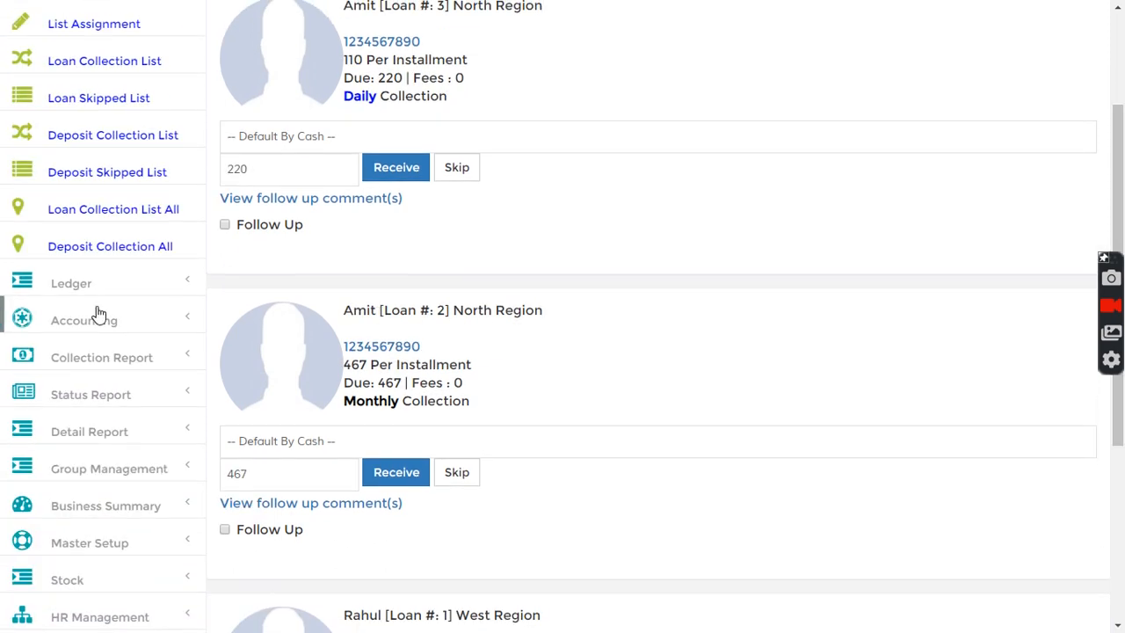
{"action": "mouse_move", "coordinate": [102, 359]}
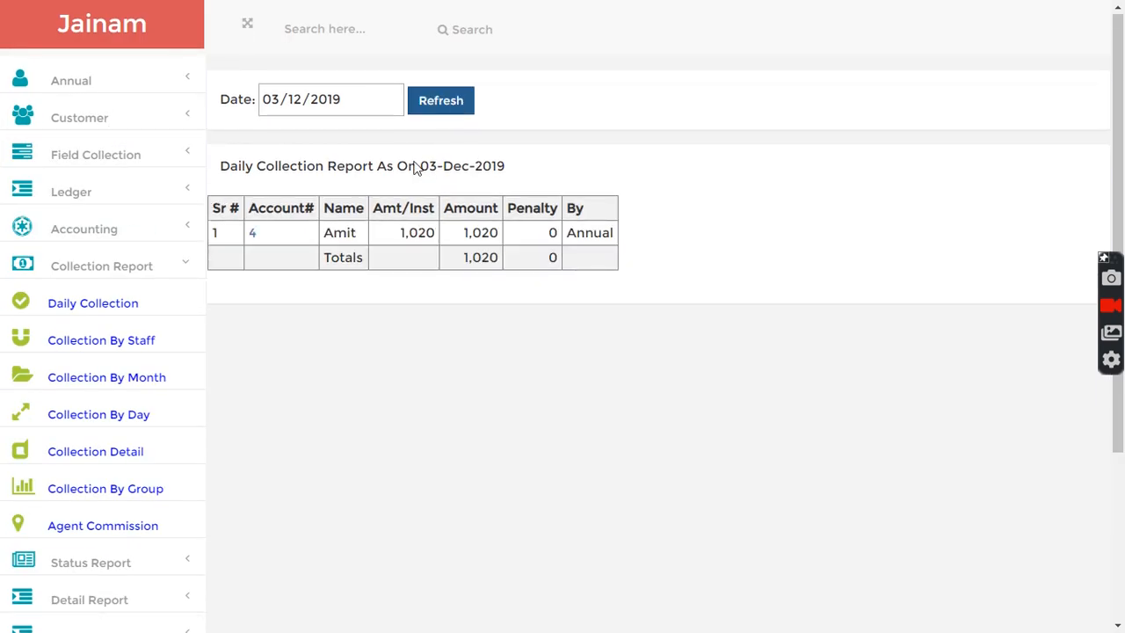
Step: Search loan number 4 to show its details with next due 03-Jan-2020
{"action": "double_click", "coordinate": [481, 232]}
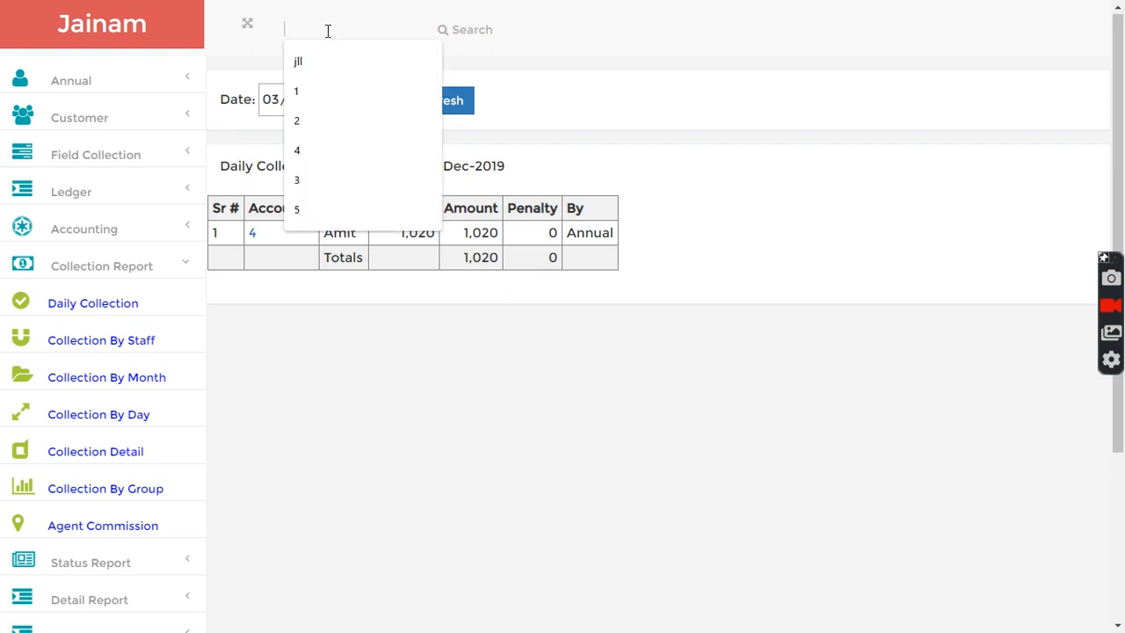
{"action": "left_click", "coordinate": [297, 149]}
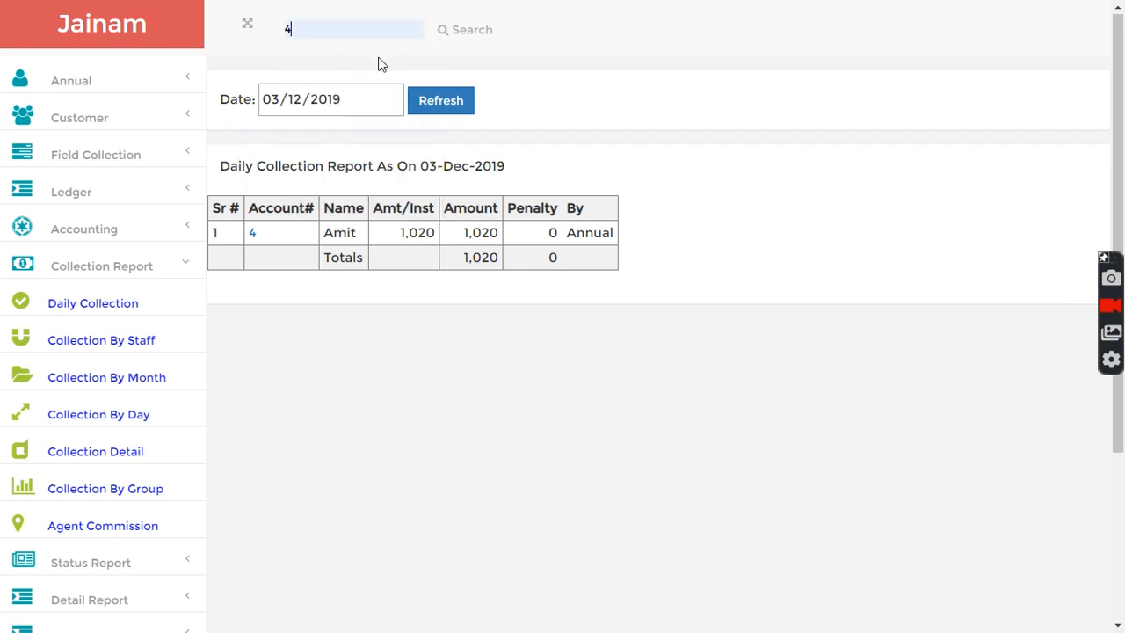
{"action": "left_click", "coordinate": [466, 28]}
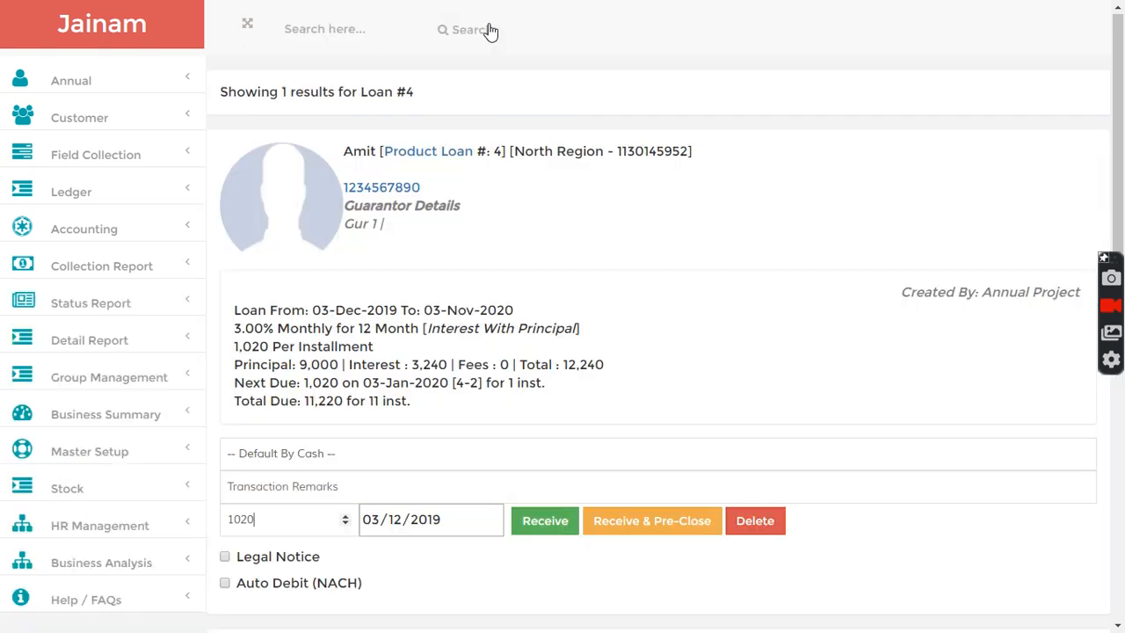
Step: Show loan 4's transaction statement with the 1,020 cash receipt and 11,220 balance
{"action": "scroll", "scroll_direction": "down", "scroll_amount": 3}
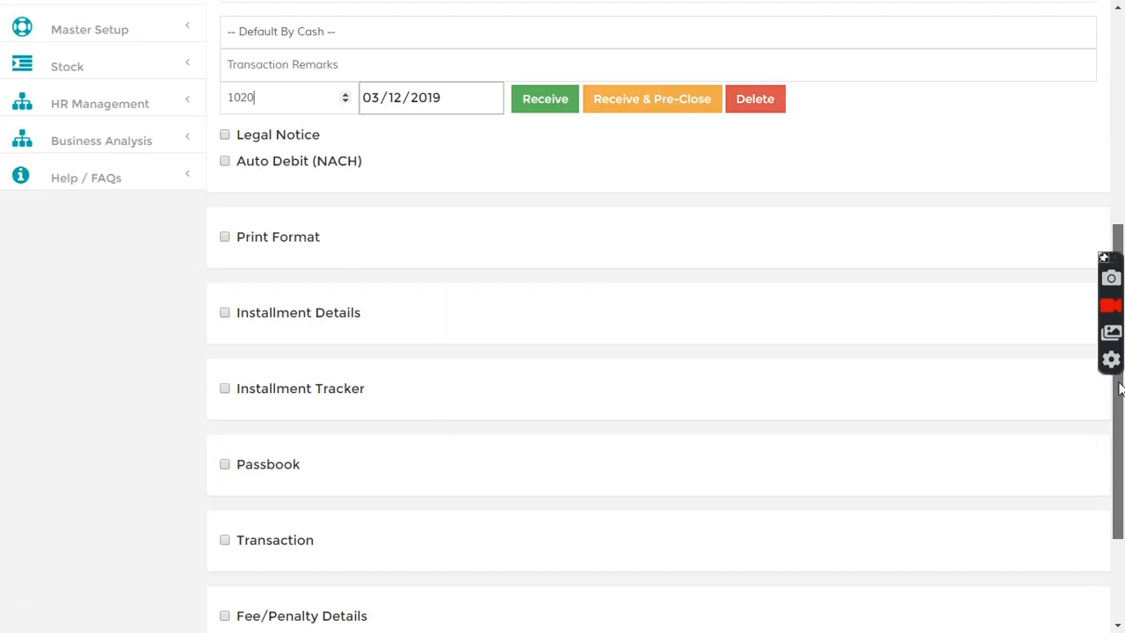
{"action": "scroll", "scroll_direction": "down", "scroll_amount": 3}
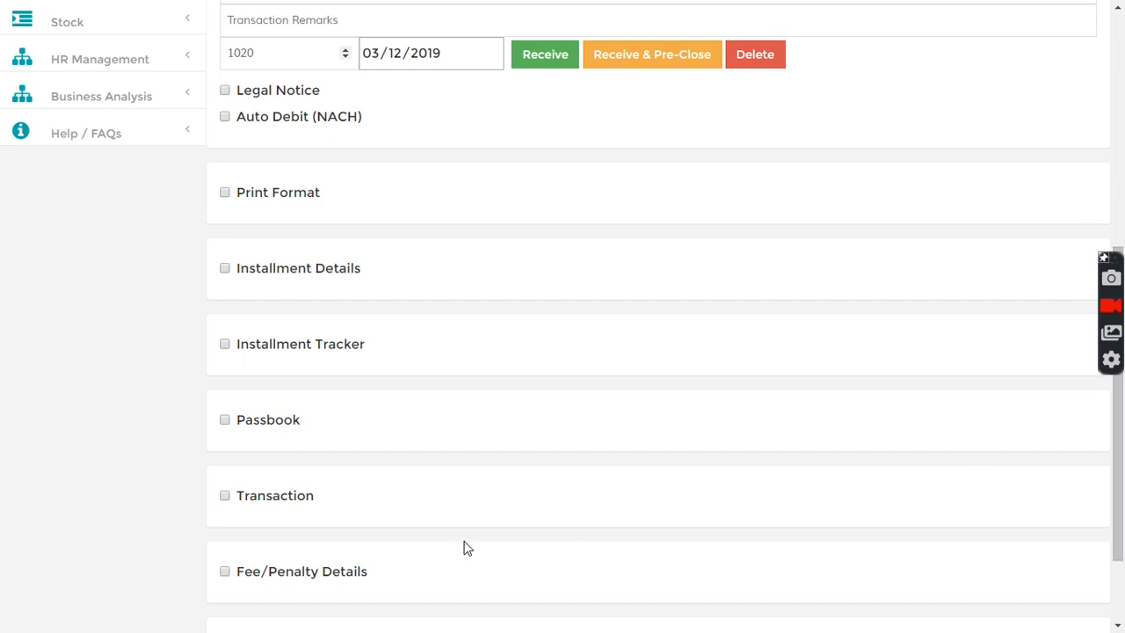
{"action": "left_click", "coordinate": [225, 496]}
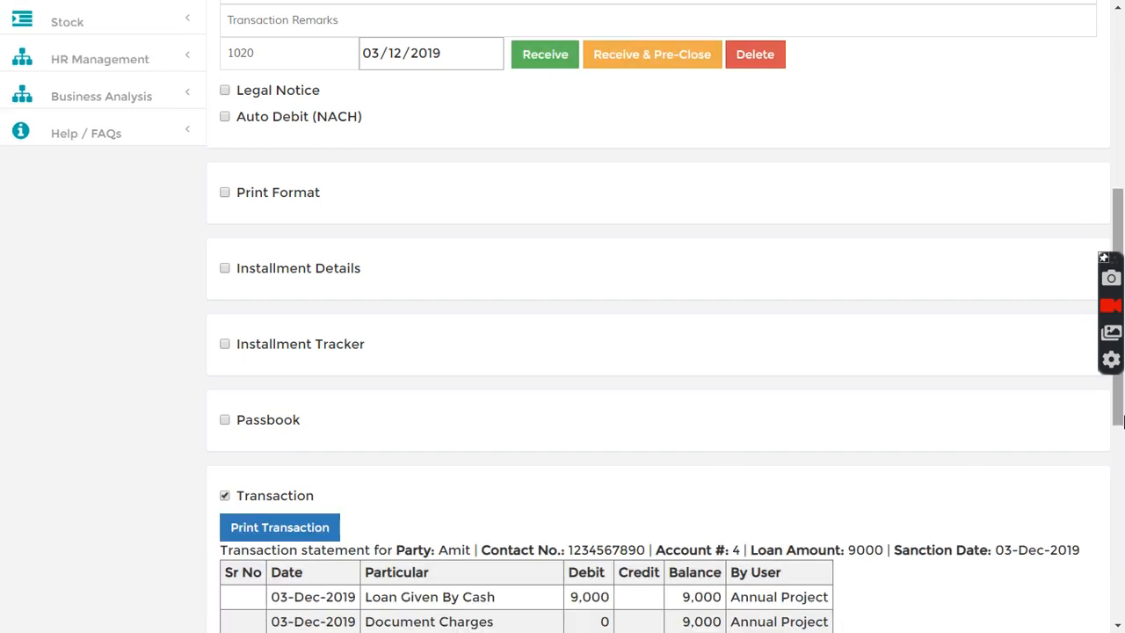
{"action": "scroll", "scroll_direction": "down", "scroll_amount": 3}
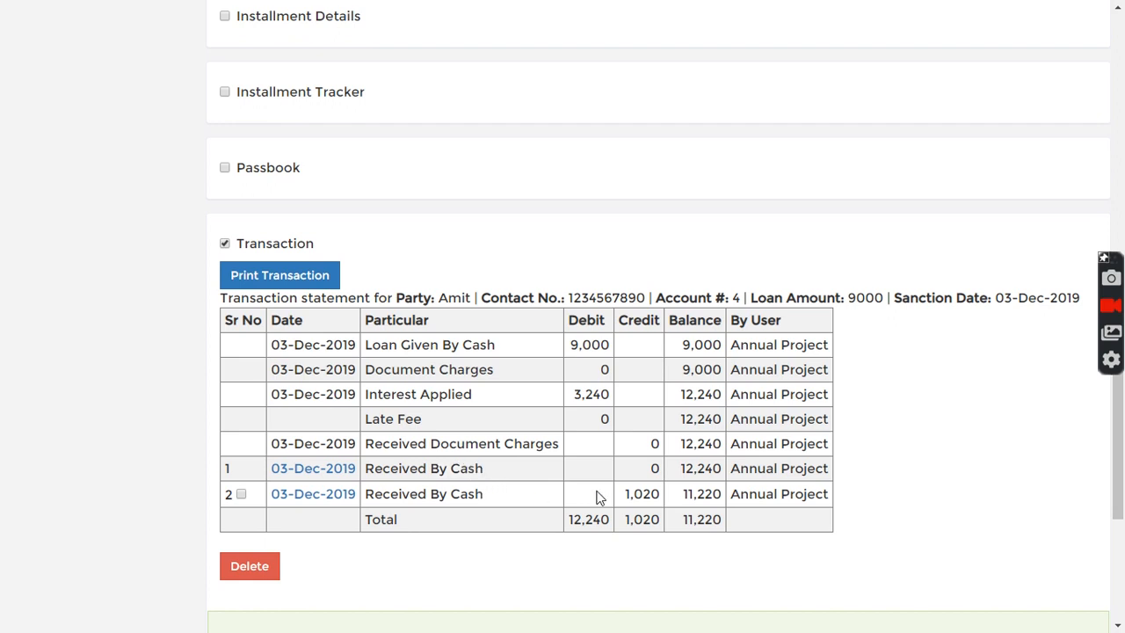
{"action": "double_click", "coordinate": [640, 492]}
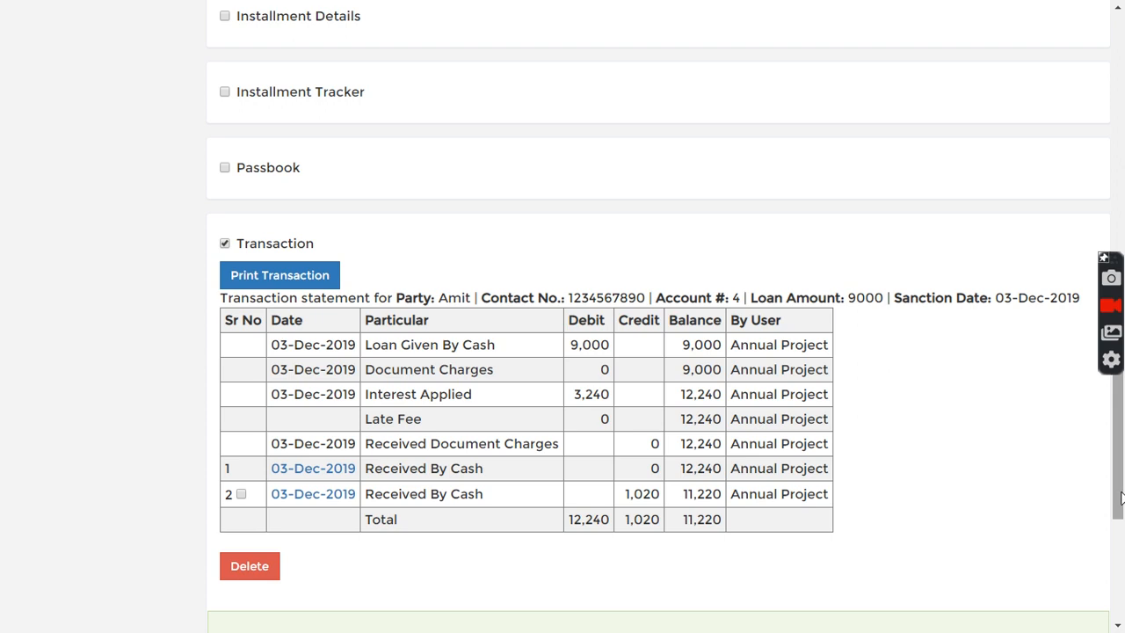
{"action": "scroll", "scroll_direction": "up", "scroll_amount": 3}
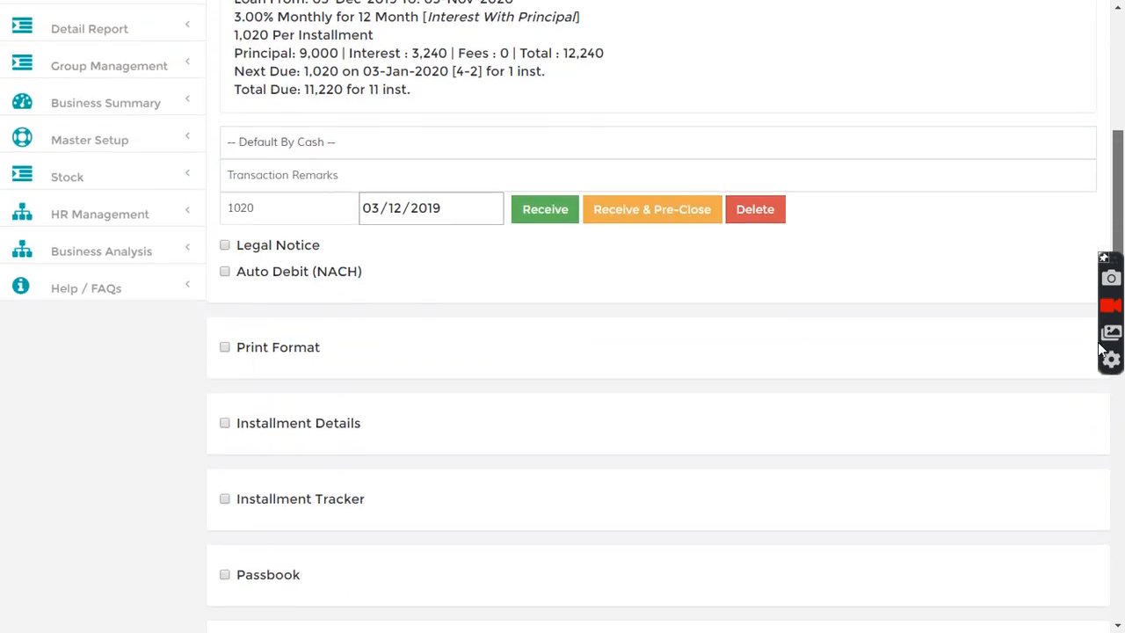
Step: Enable Print Format and select Bill Format 2, previewing Amit's loan #4 with account and sanction details
{"action": "left_click", "coordinate": [225, 341]}
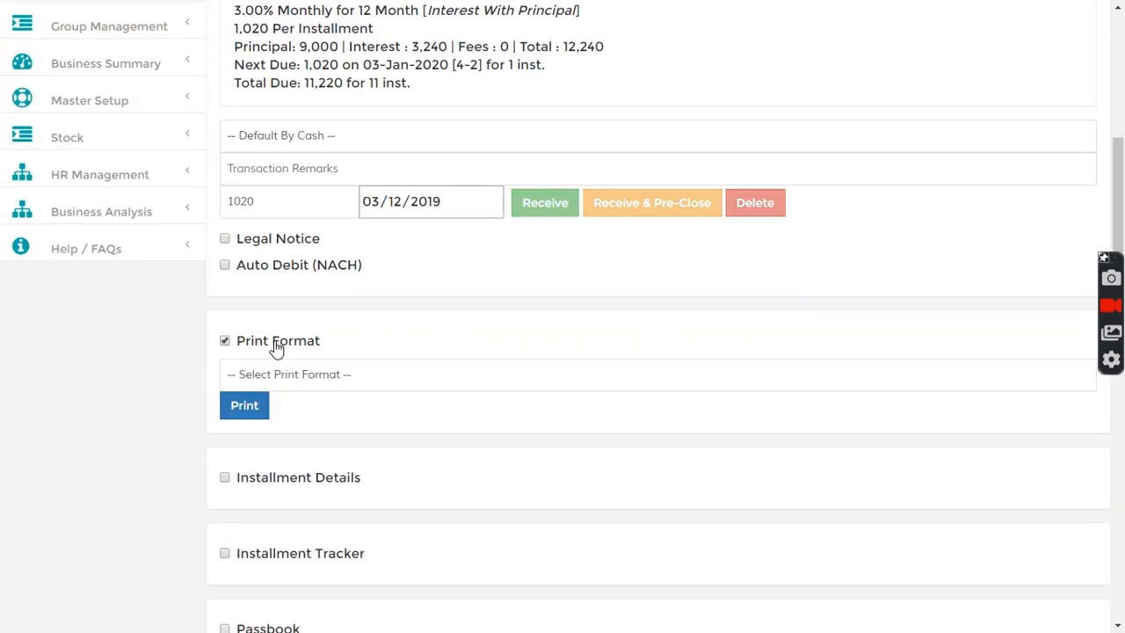
{"action": "left_click", "coordinate": [658, 372]}
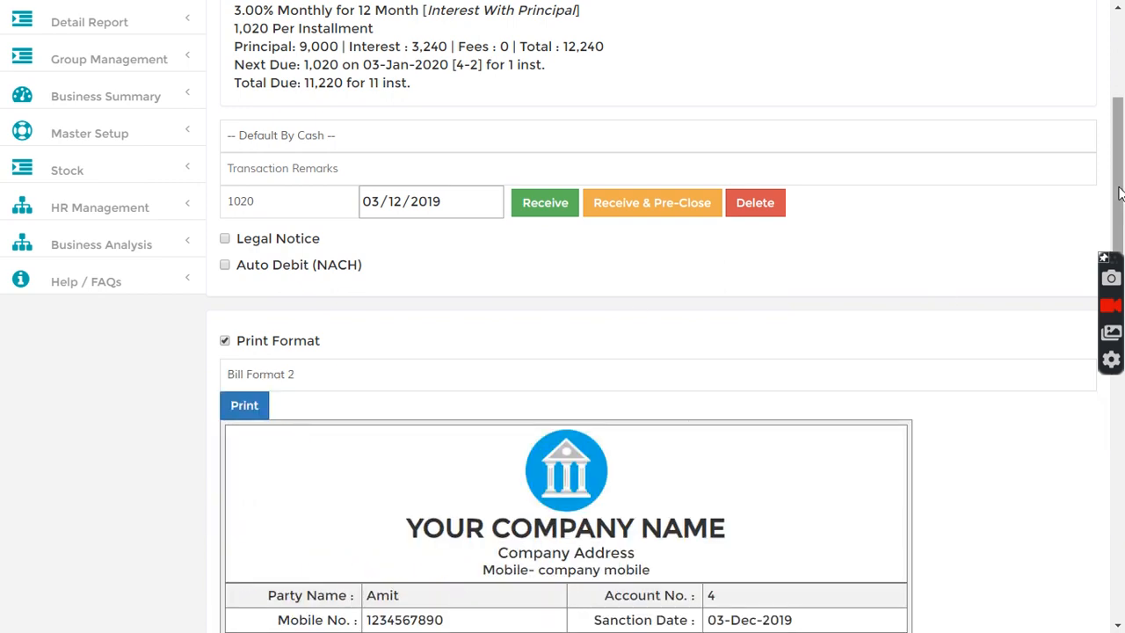
{"action": "scroll", "scroll_direction": "down", "scroll_amount": 3}
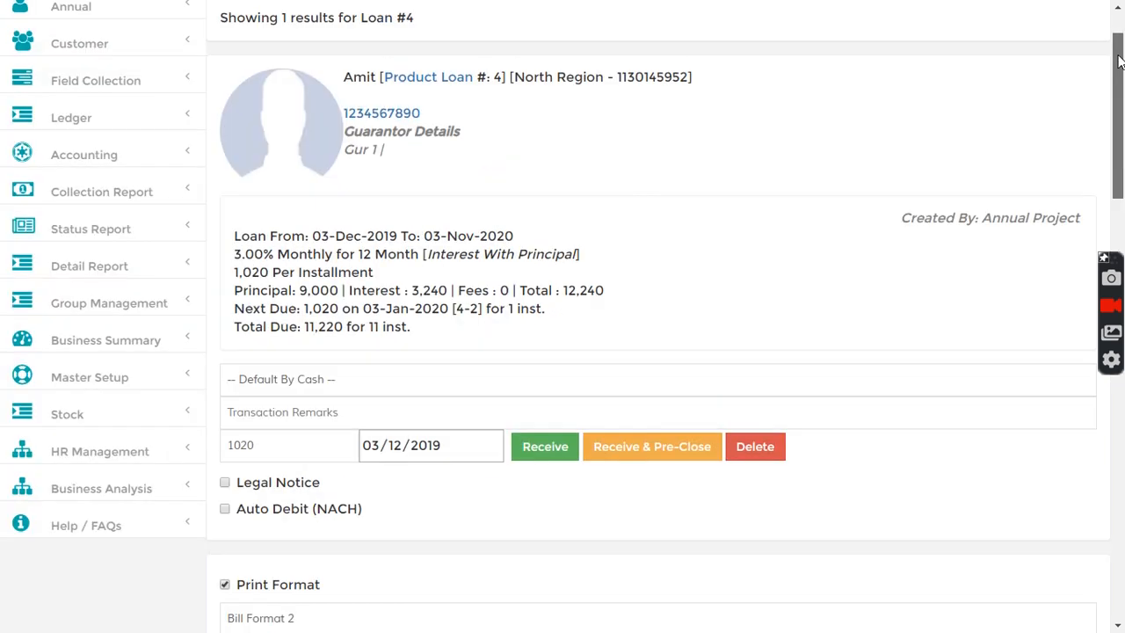
{"action": "scroll", "scroll_direction": "up", "scroll_amount": 3}
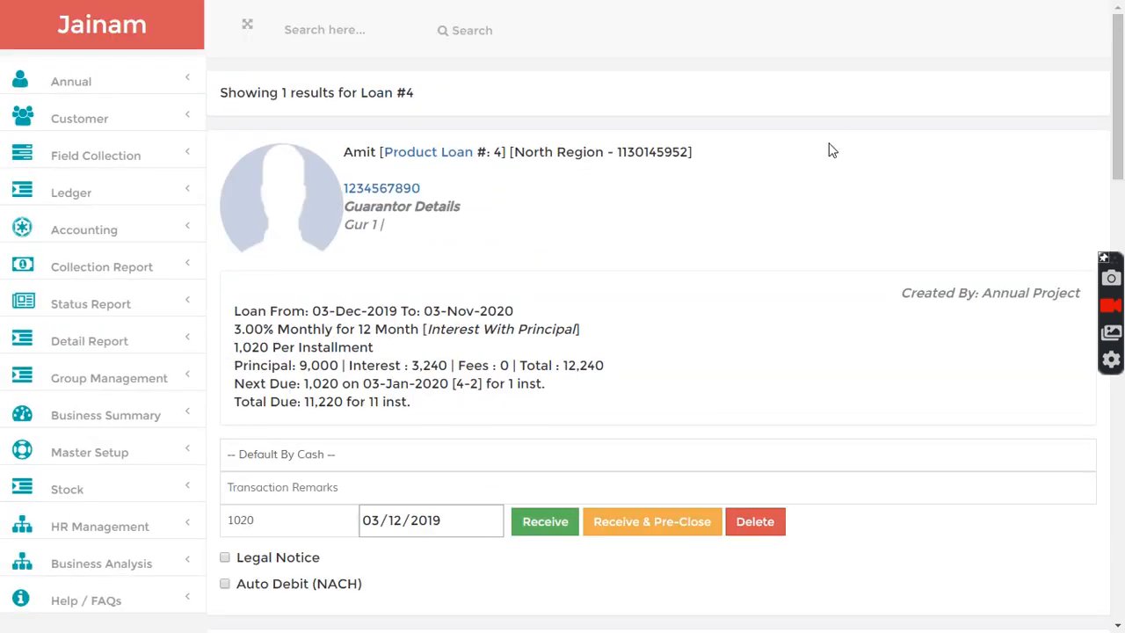